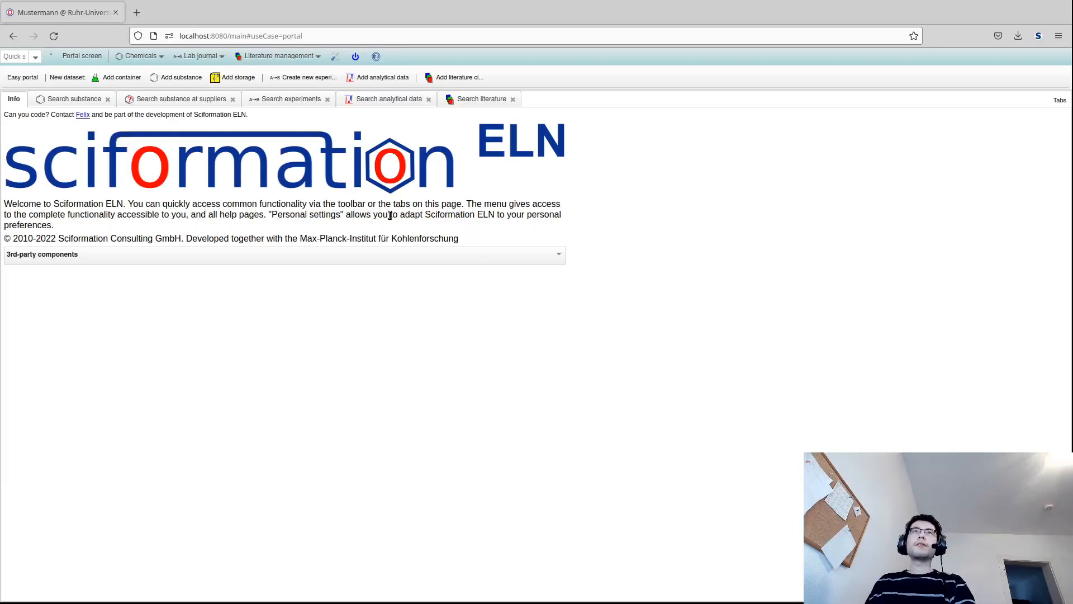
Step: Open the container search form from the Chemicals menu
left_click(139, 56)
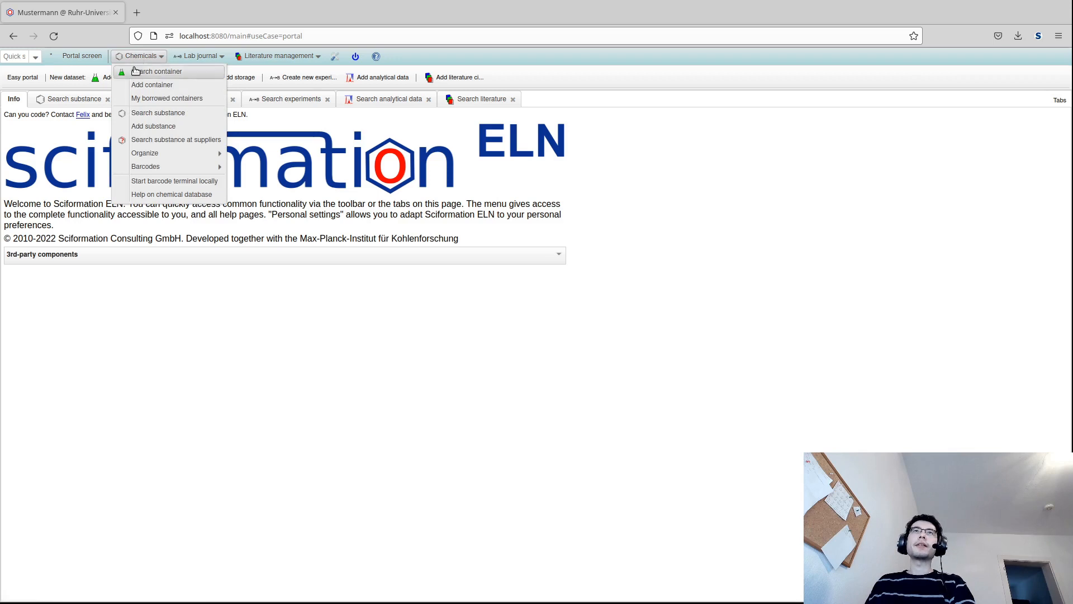
left_click(157, 71)
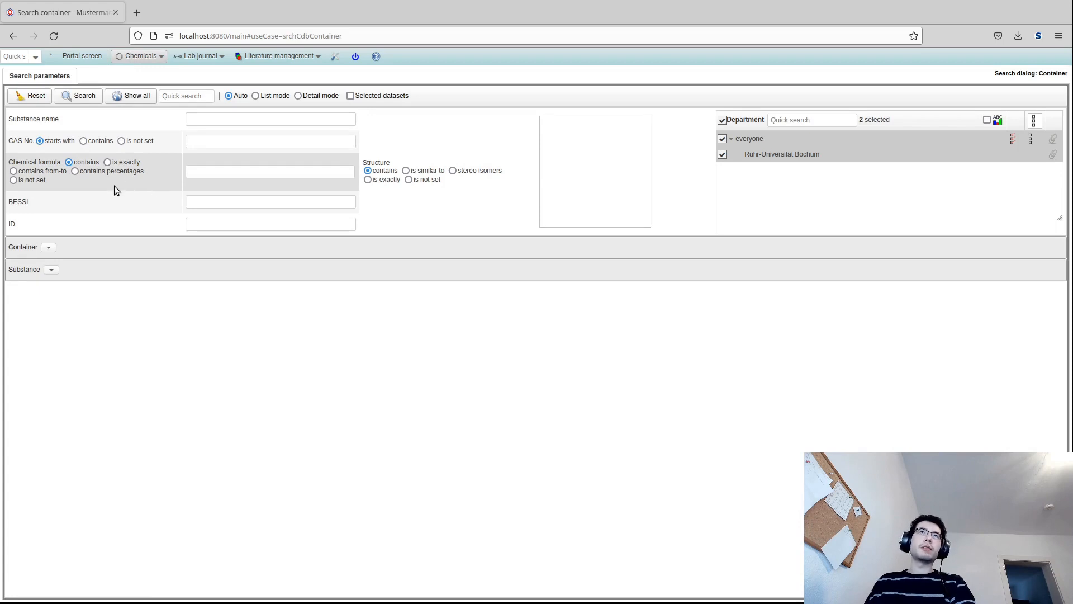
Step: Draw toluene as the structure query and search for containers
left_click(48, 247)
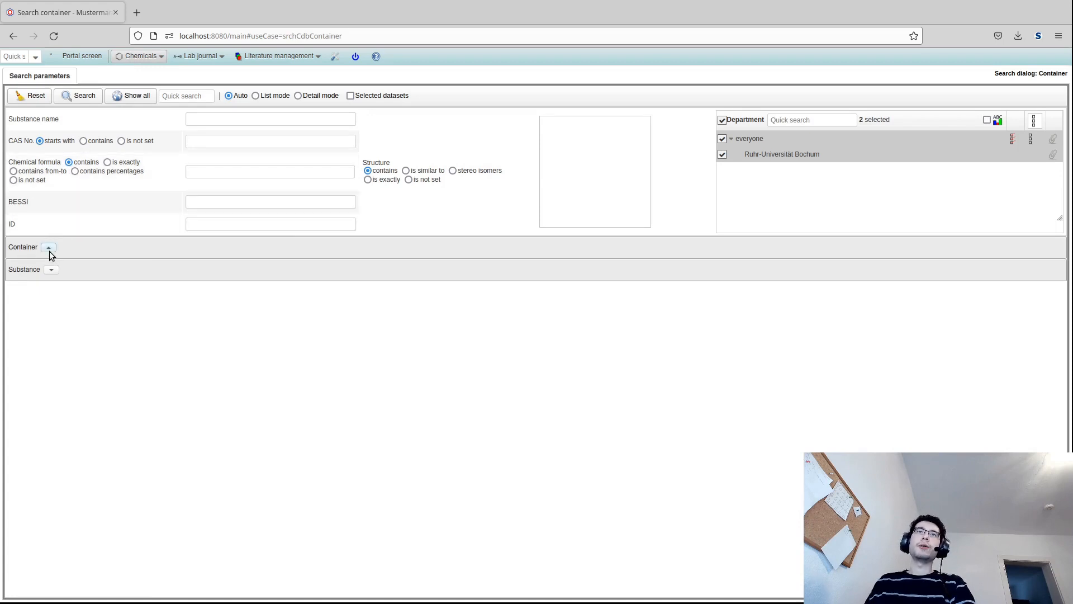
left_click(48, 247)
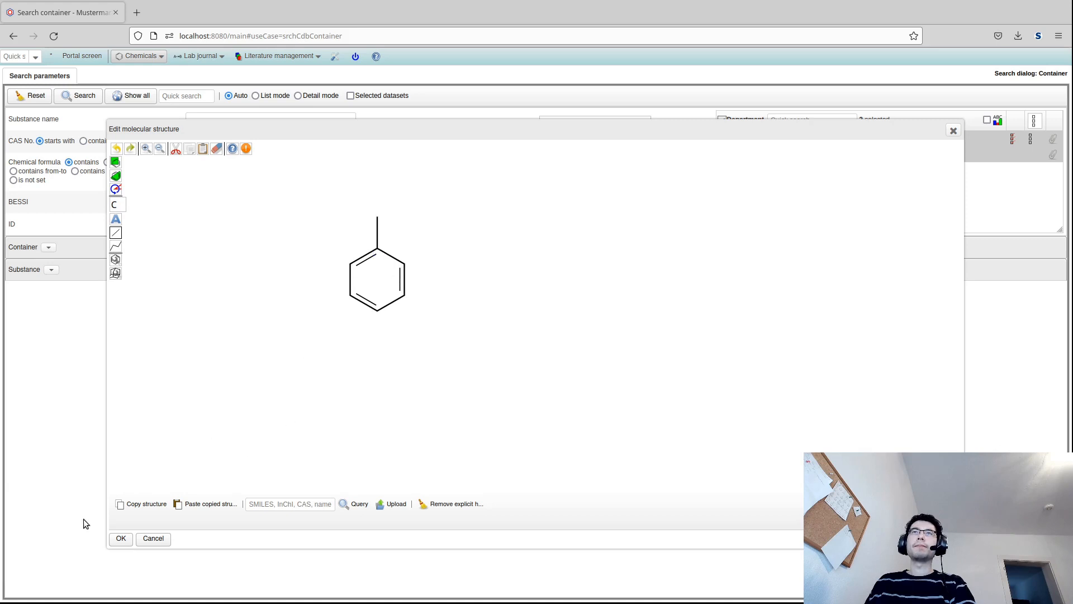
left_click(121, 539)
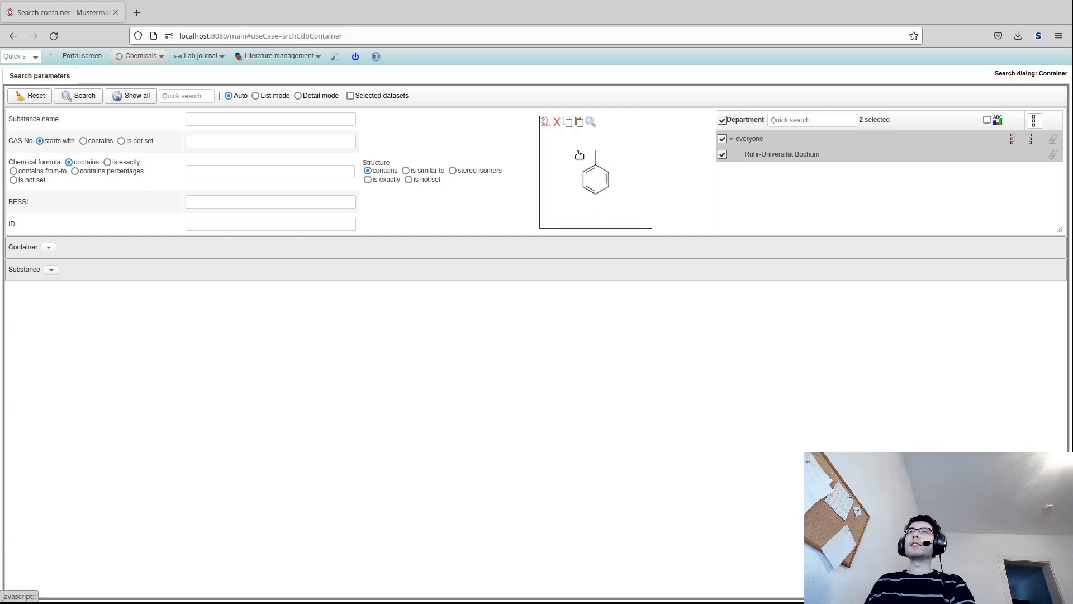
mouse_move(598, 142)
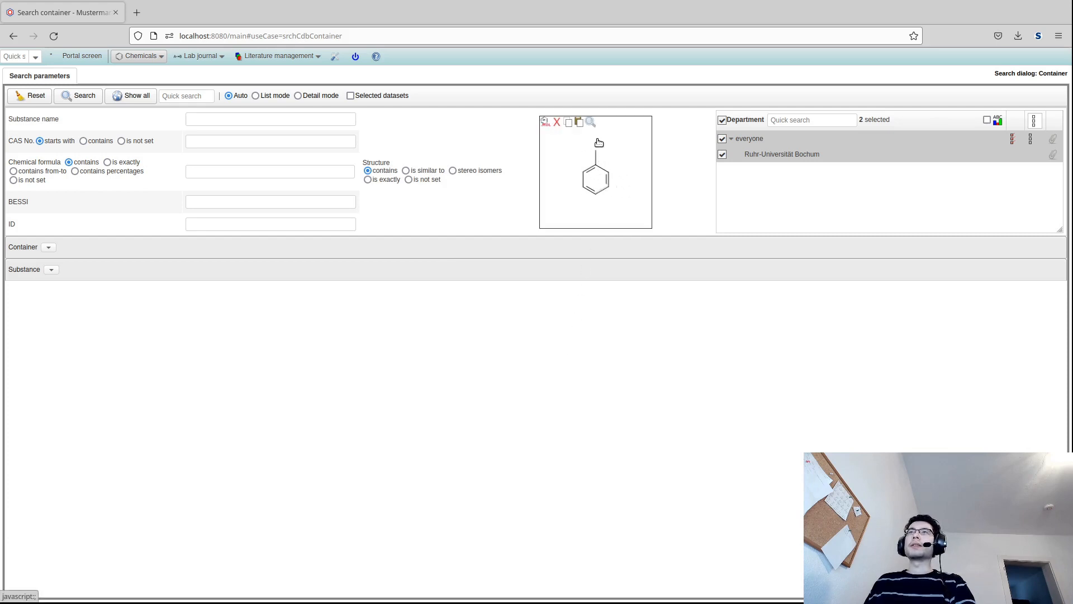
left_click(77, 95)
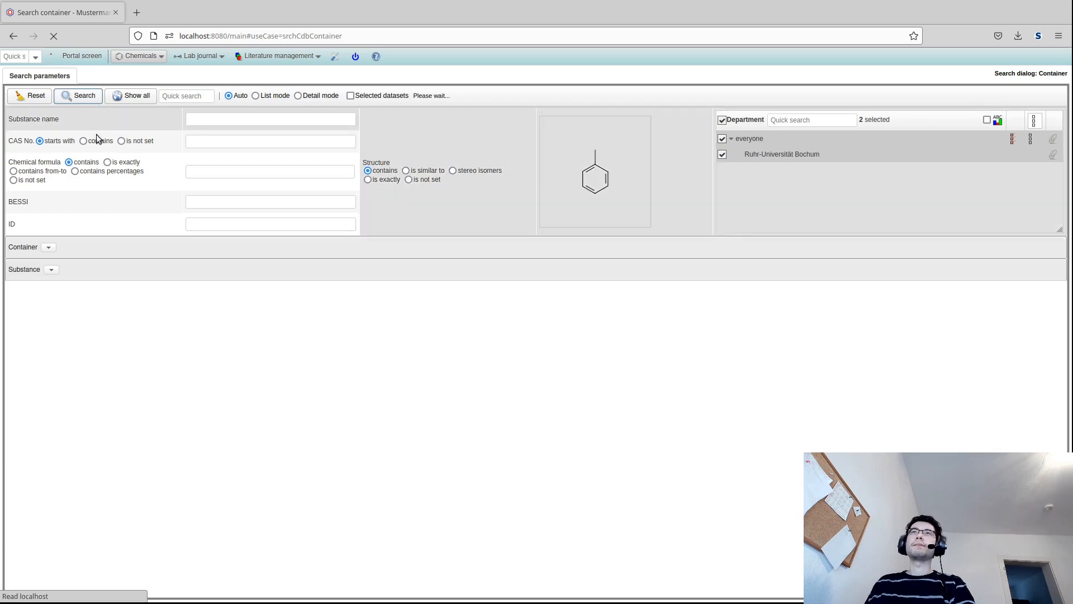
Step: Open the Toluene container entry from the four search results
left_click(79, 95)
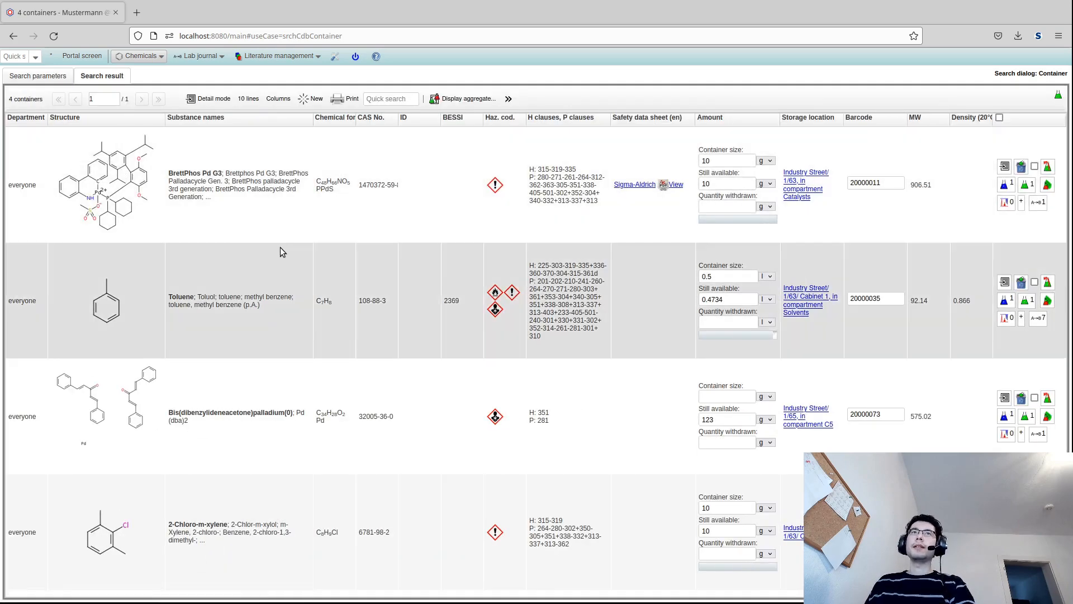
mouse_move(287, 284)
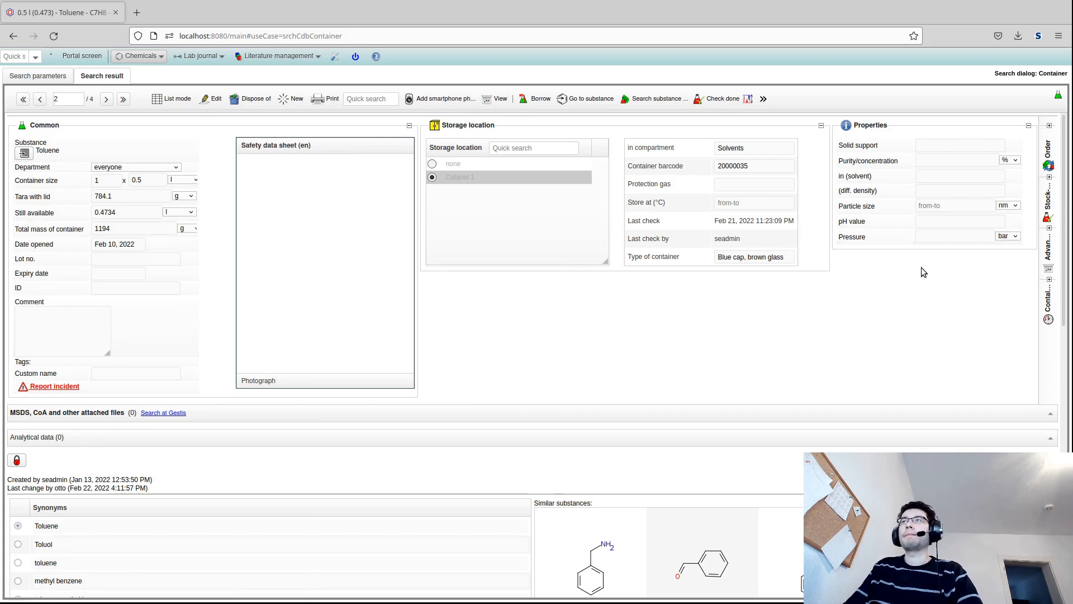
Step: Browse the container details and step to toluene record 3 of 11 (0.475 l left)
left_click(753, 256)
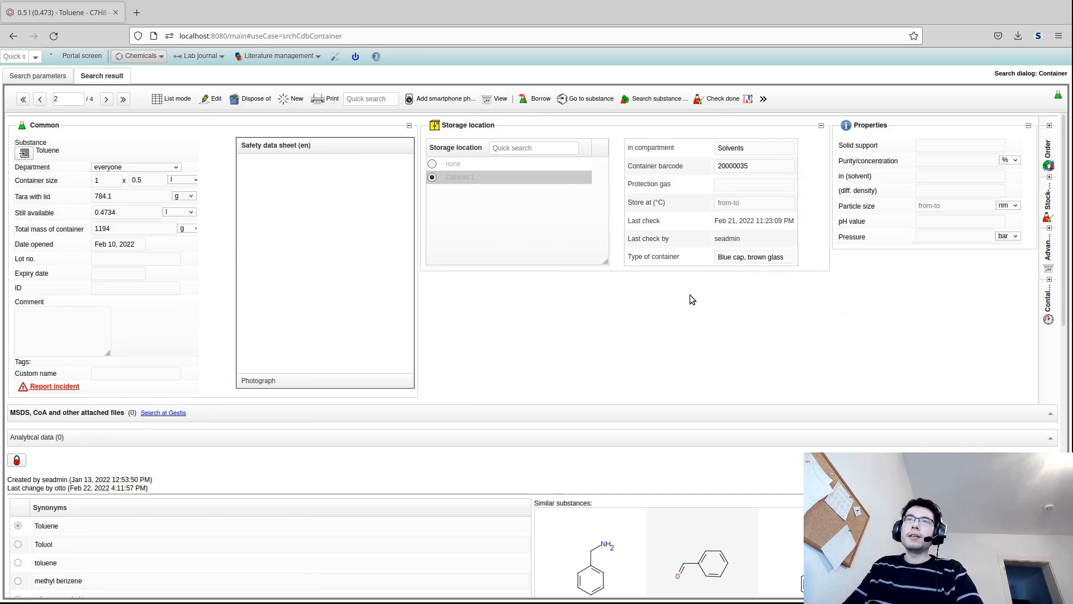
mouse_move(632, 305)
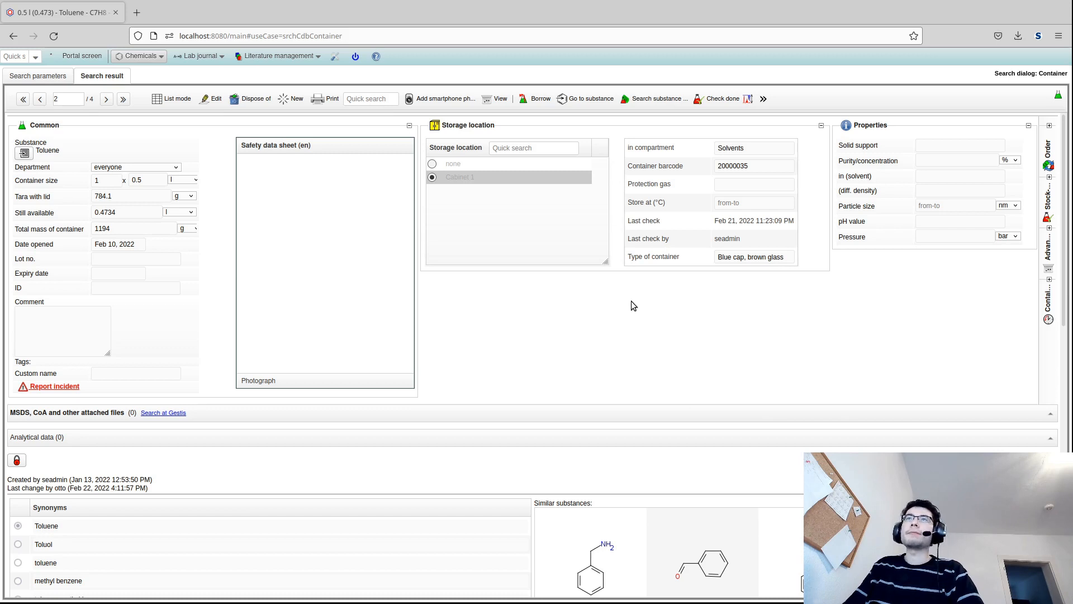
mouse_move(629, 342)
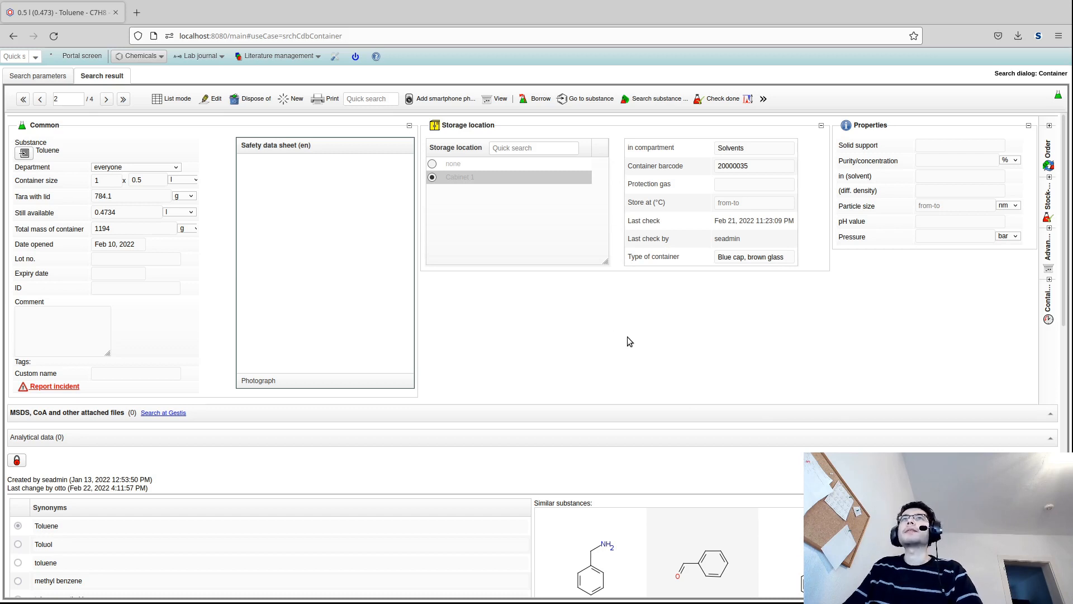
mouse_move(604, 280)
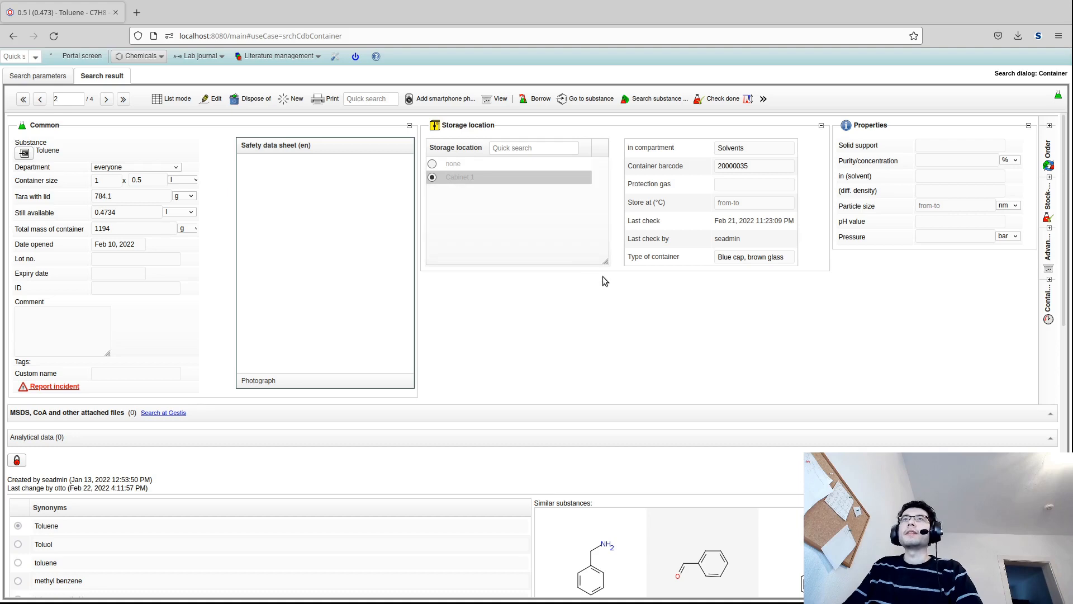
scroll("down", 3)
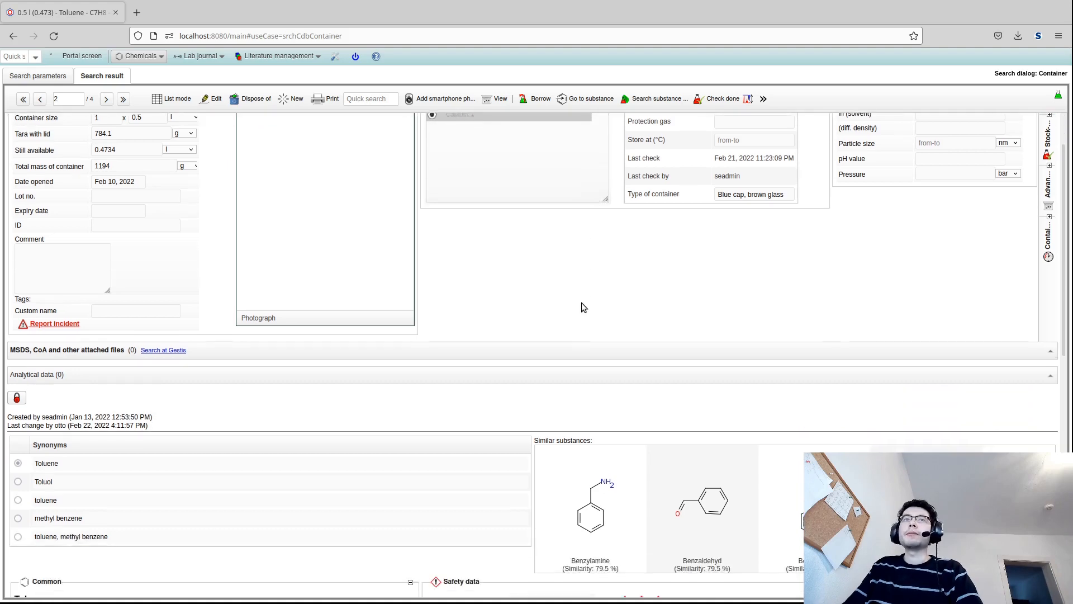
scroll("down", 3)
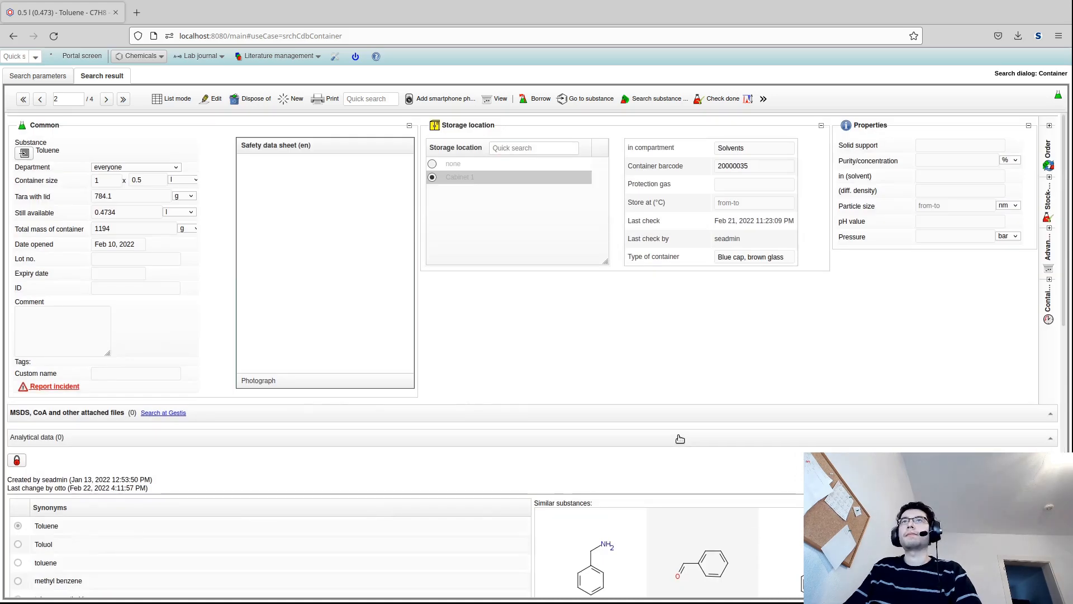
left_click(106, 99)
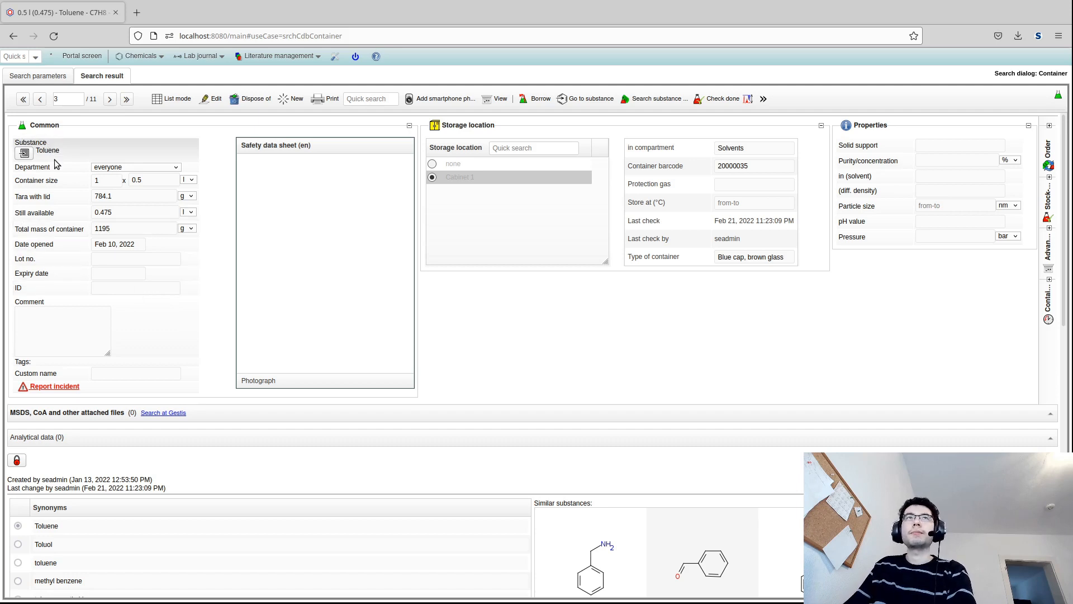
mouse_move(222, 73)
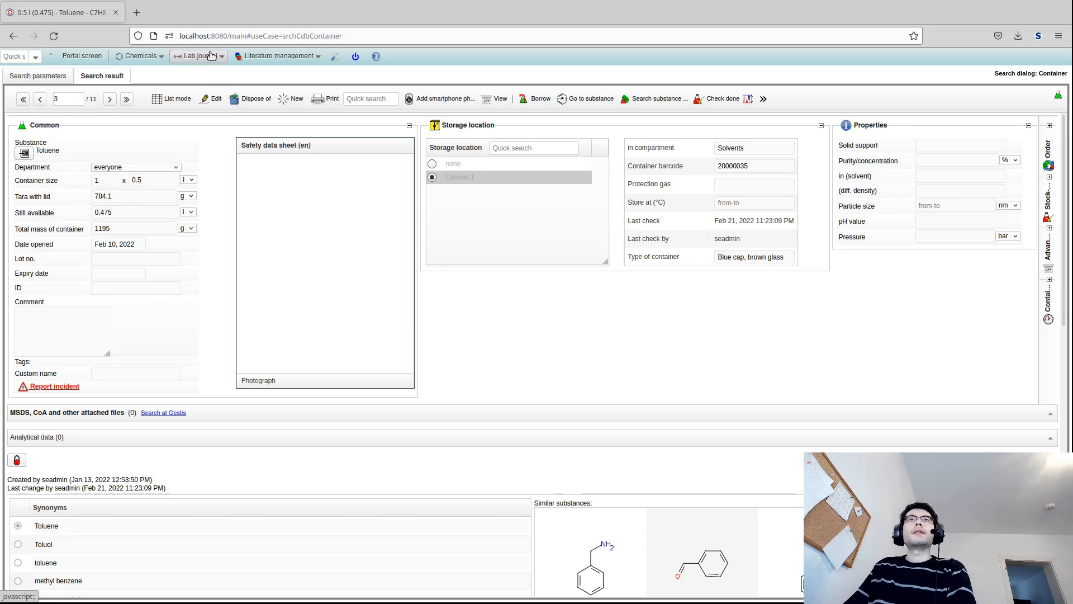
mouse_move(222, 62)
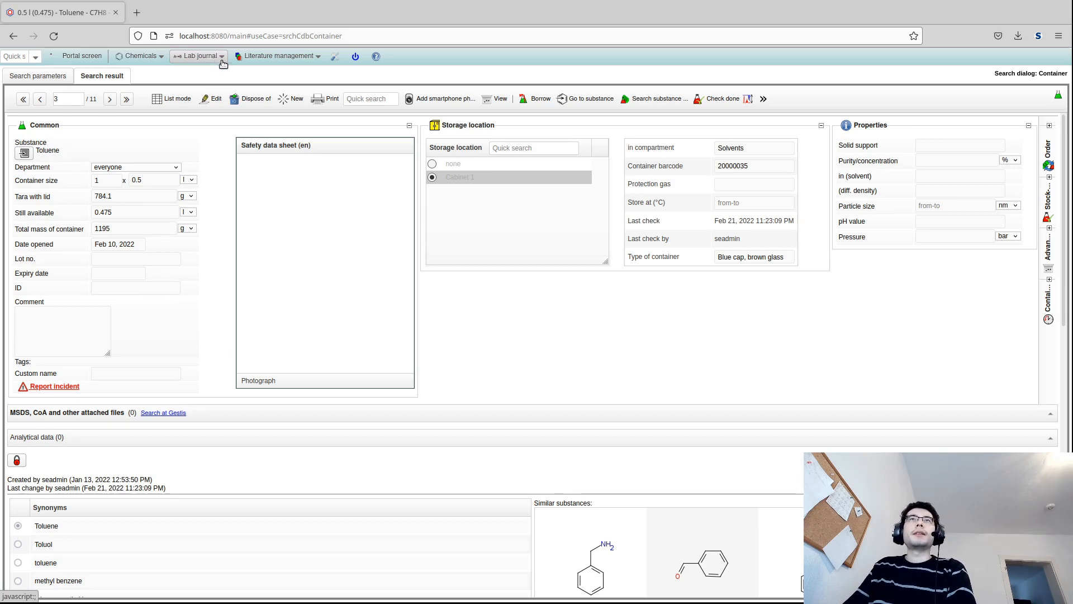
Step: Create a new experiment from the Lab journal menu
left_click(197, 56)
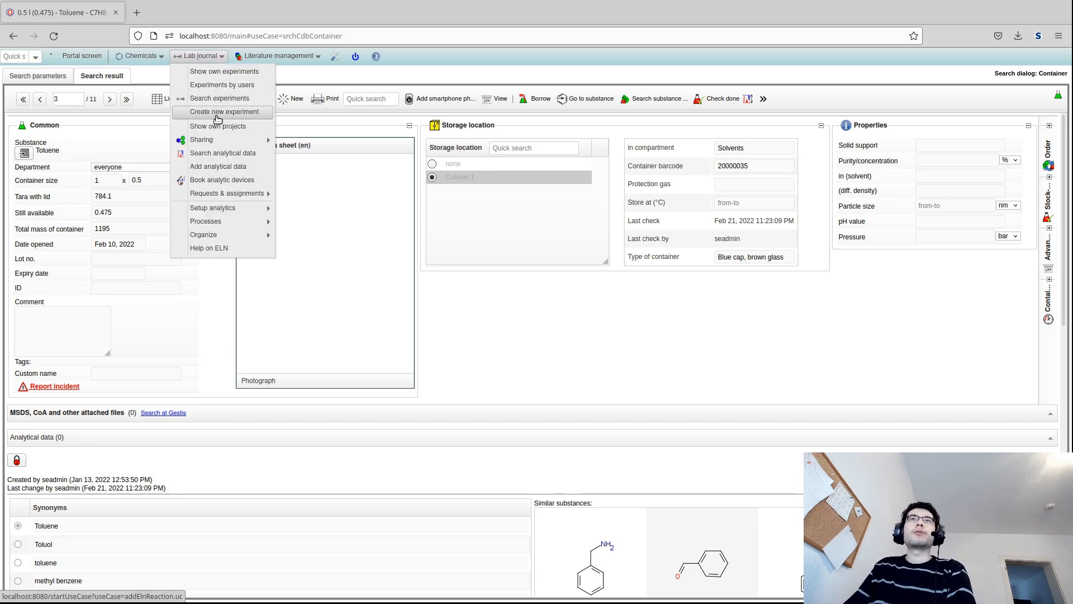
left_click(224, 111)
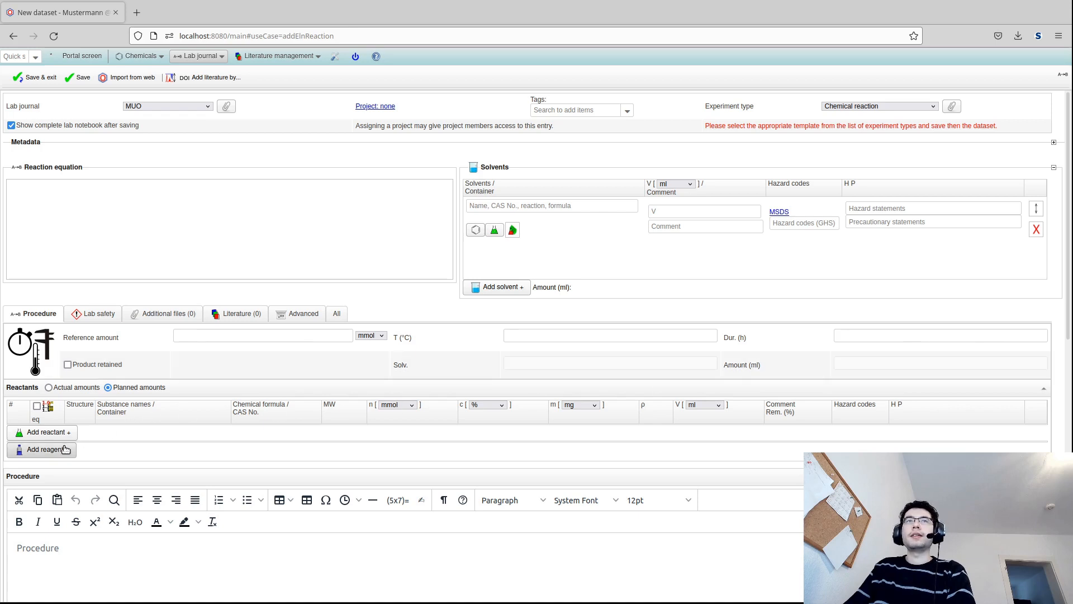
mouse_move(43, 432)
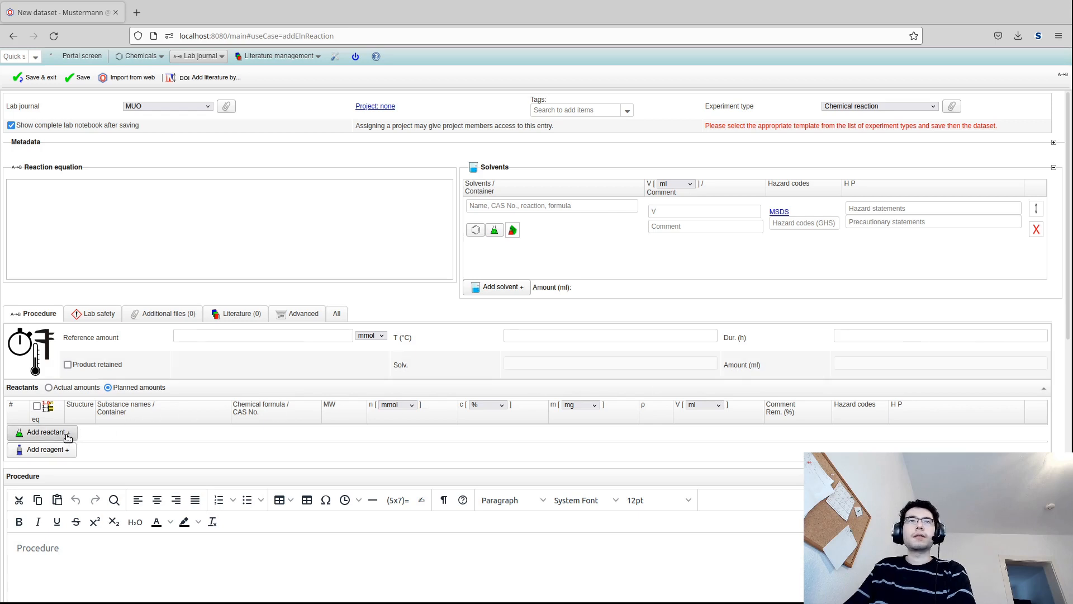
Step: Add a reactant row and enter toluene (C7H8) as reactant A
left_click(43, 432)
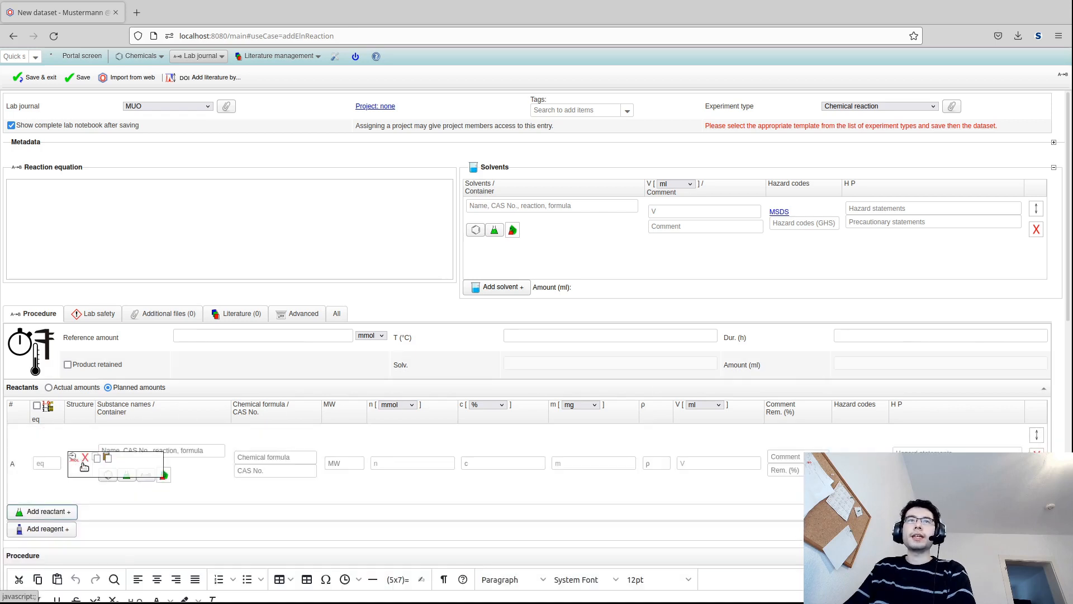
left_click(73, 457)
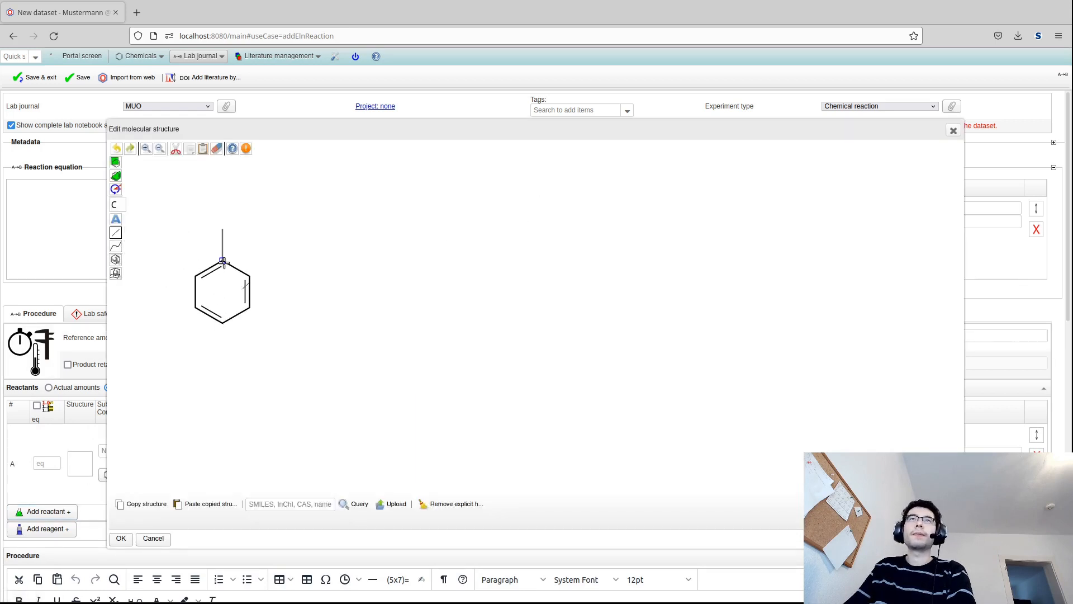
left_click(121, 537)
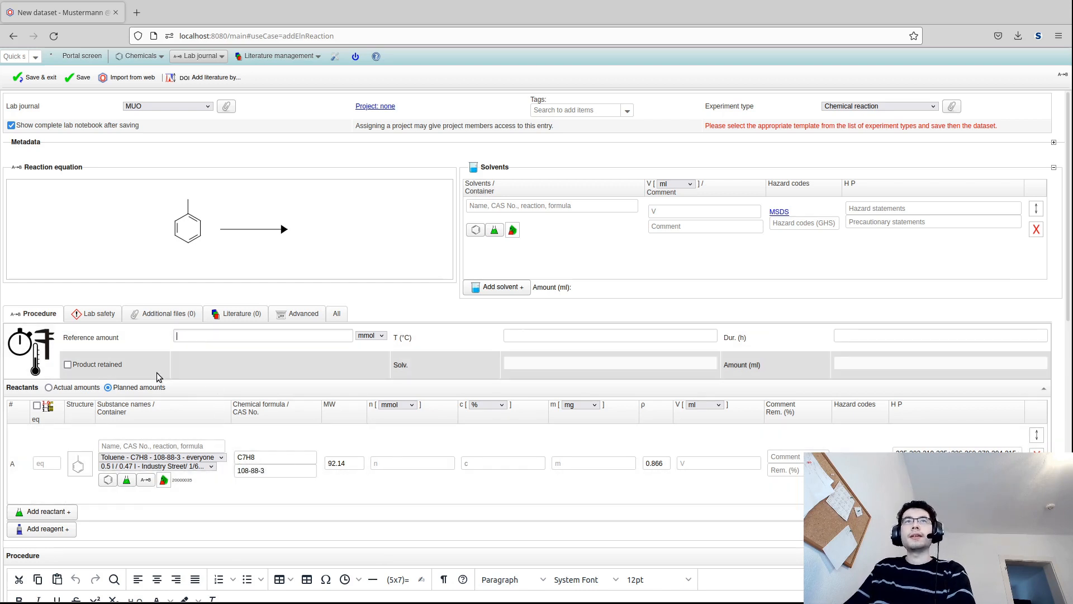
mouse_move(289, 358)
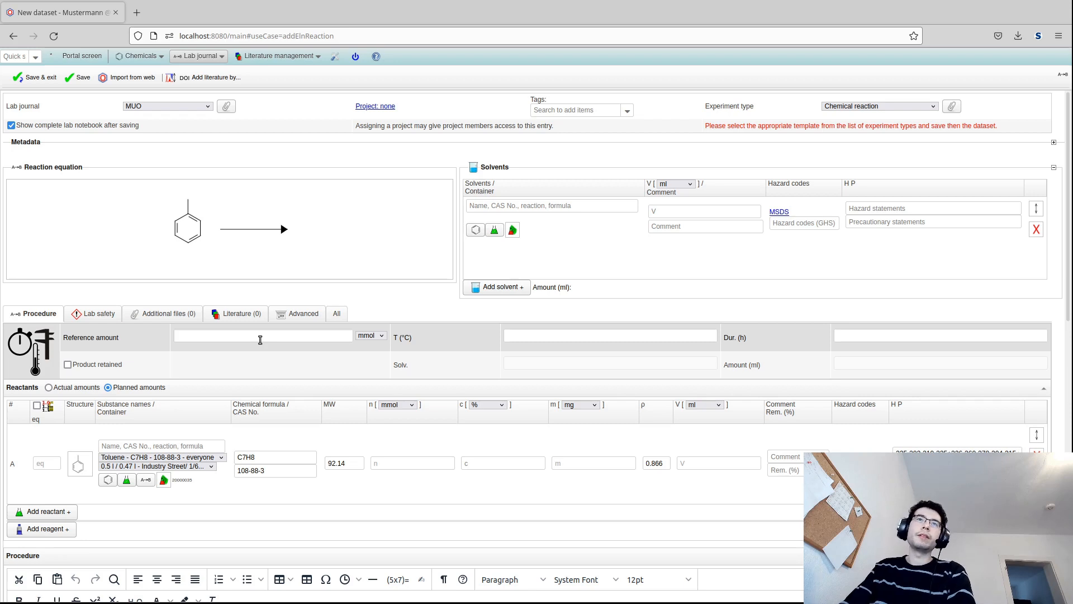
Step: Enter 15 mmol for toluene, giving 1 eq and 1382 mg
type("15")
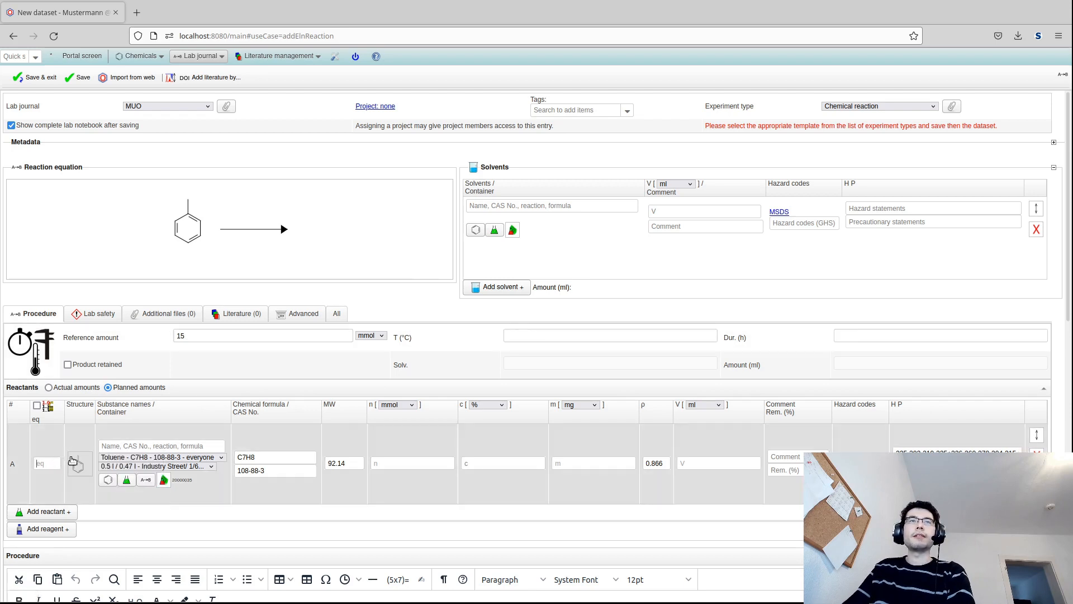
type("1")
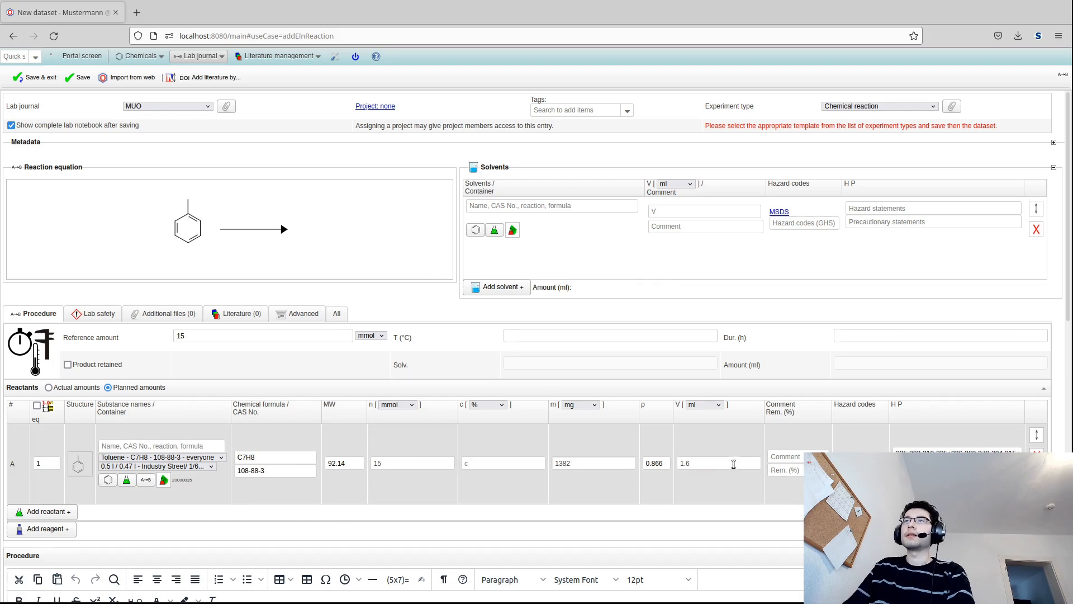
mouse_move(573, 496)
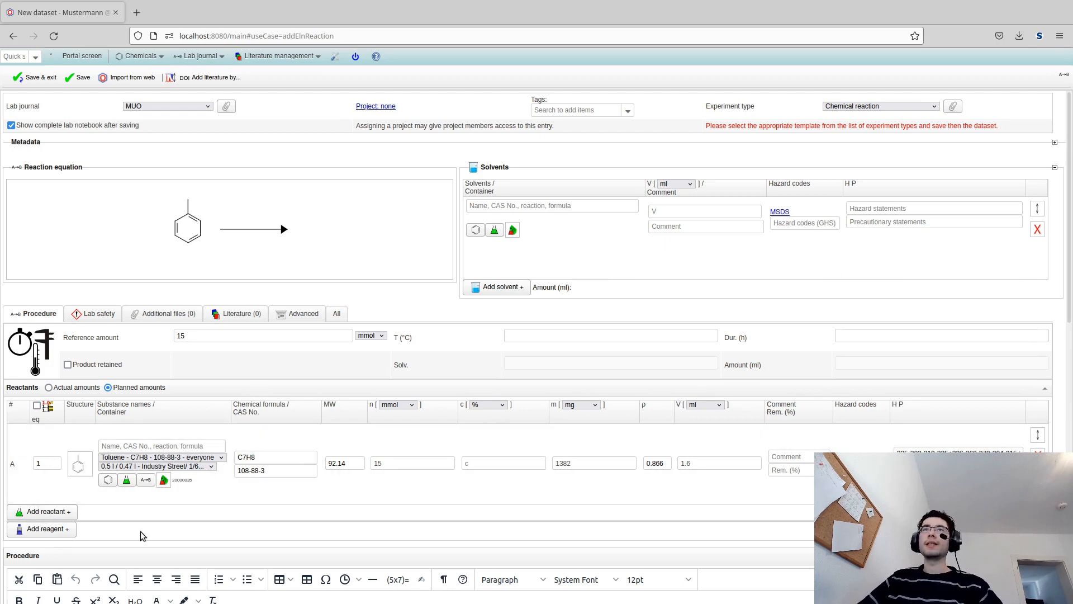
mouse_move(95, 515)
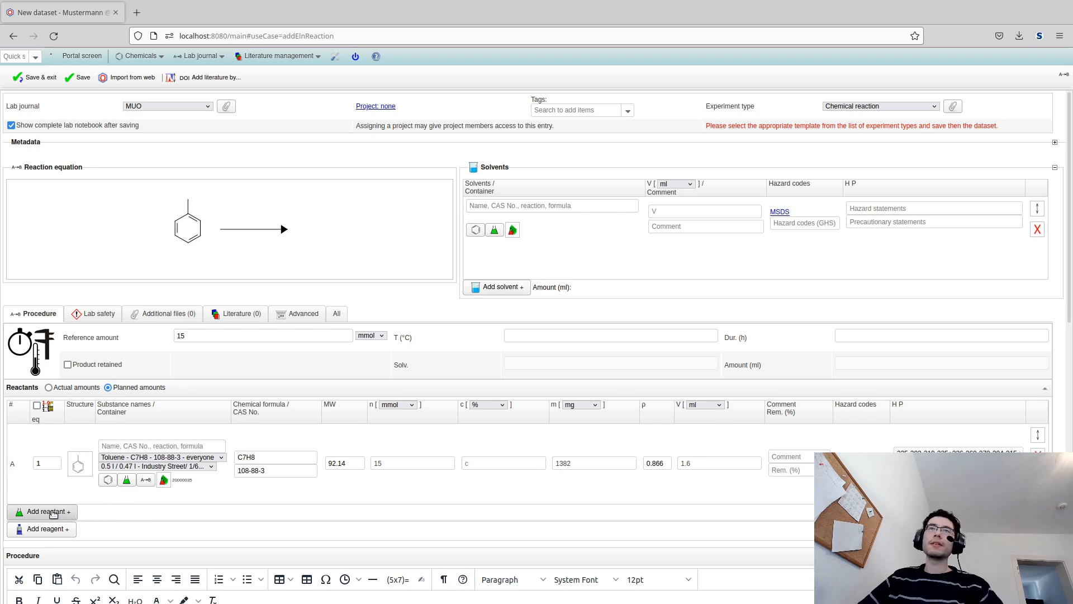
Step: Add KMnO4 as reactant B with n = 50 mmol
left_click(43, 511)
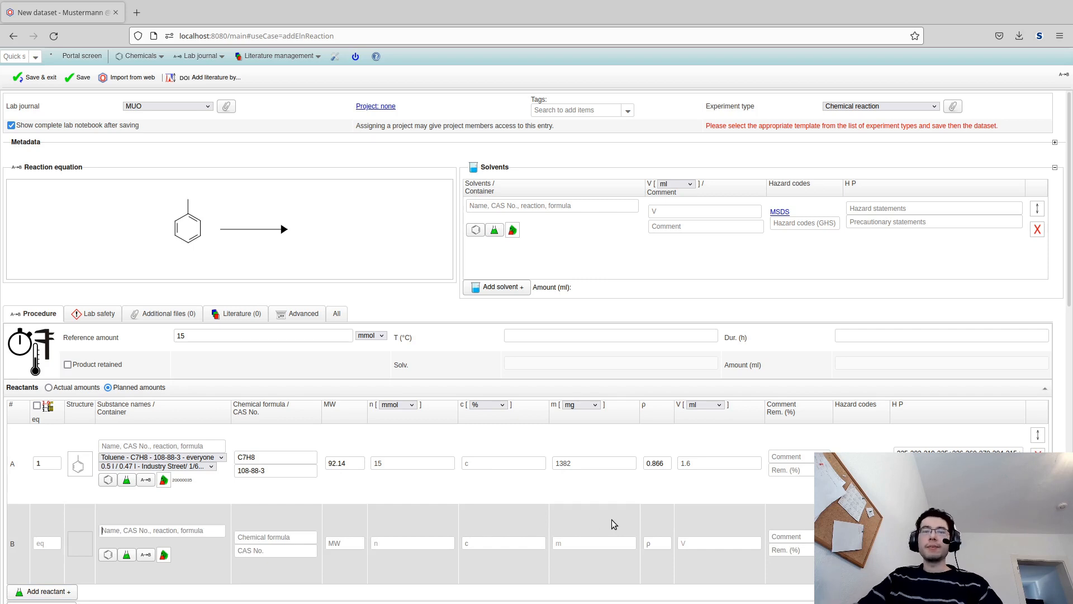
type("Km")
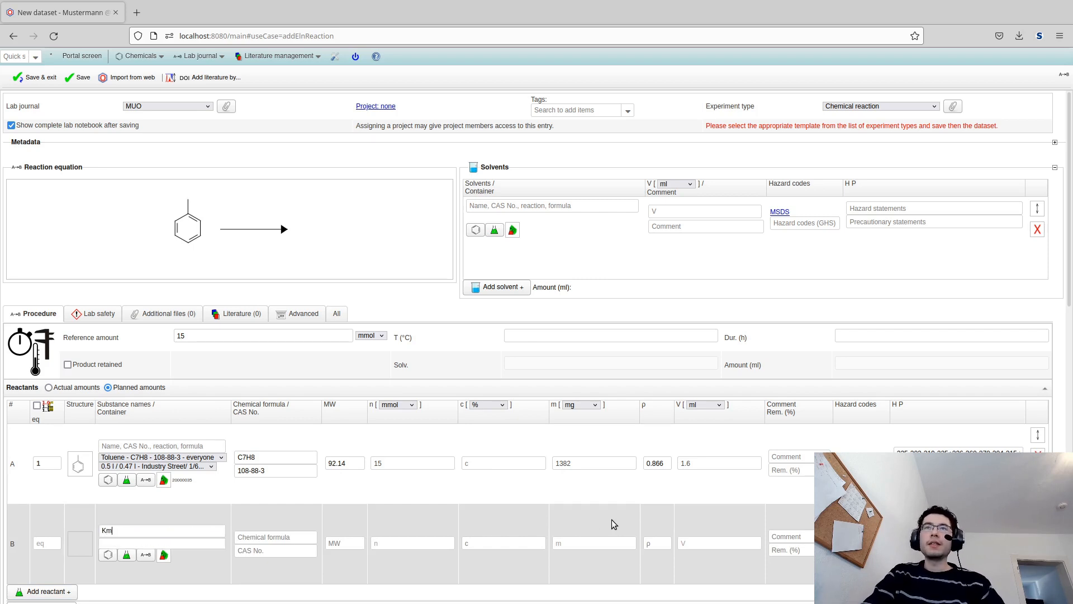
type("MnO4")
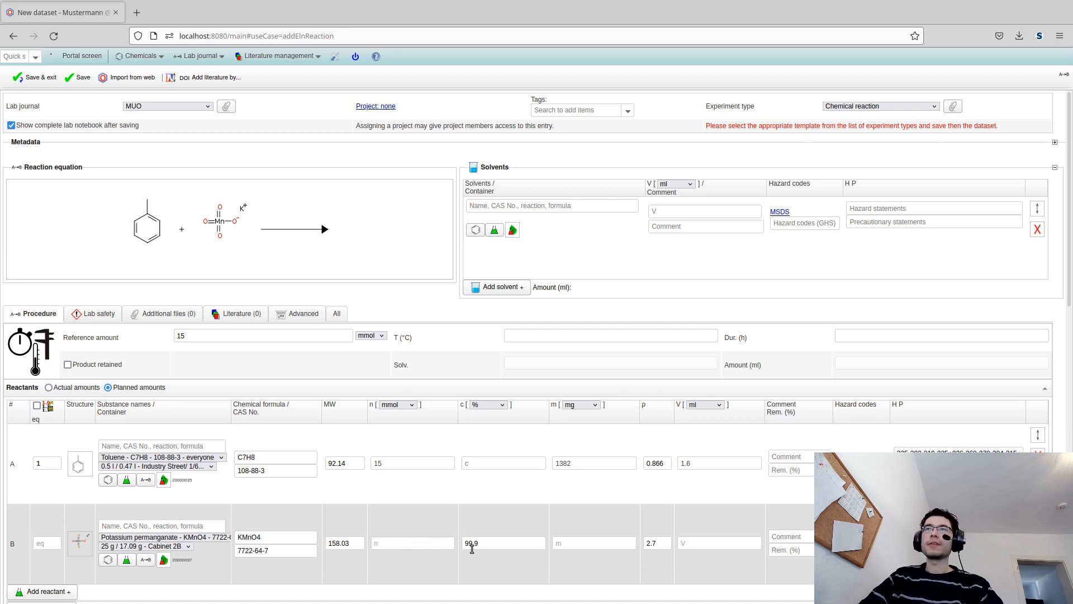
left_click(412, 543)
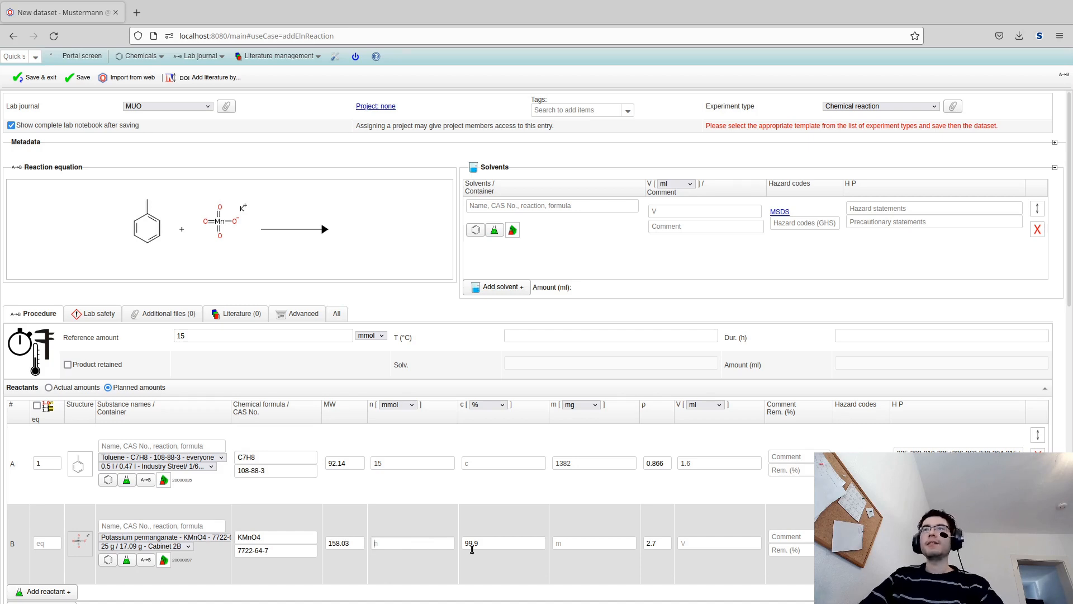
type("5")
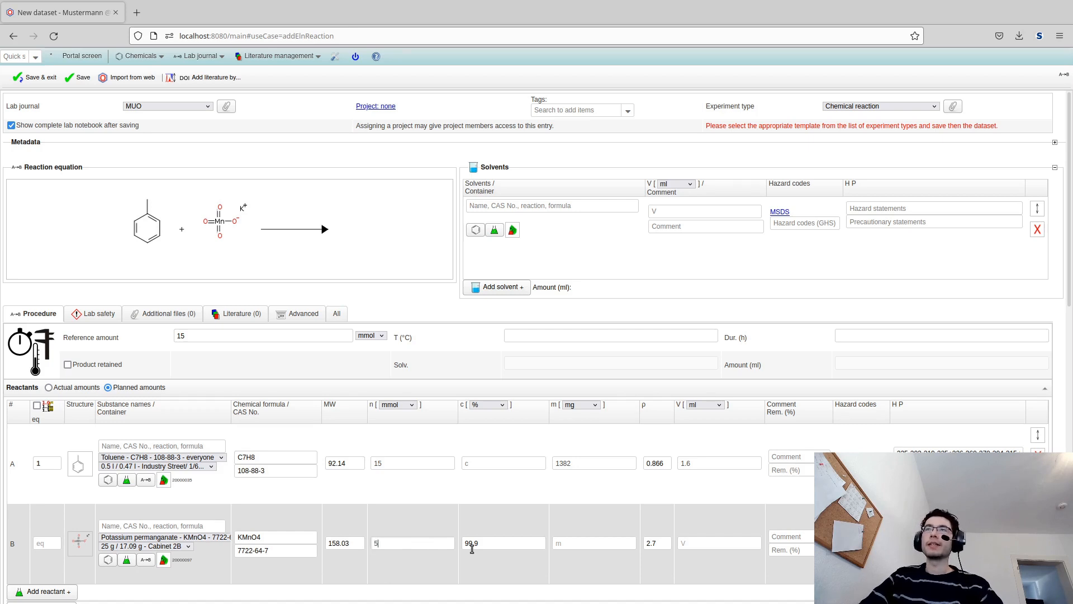
type("0")
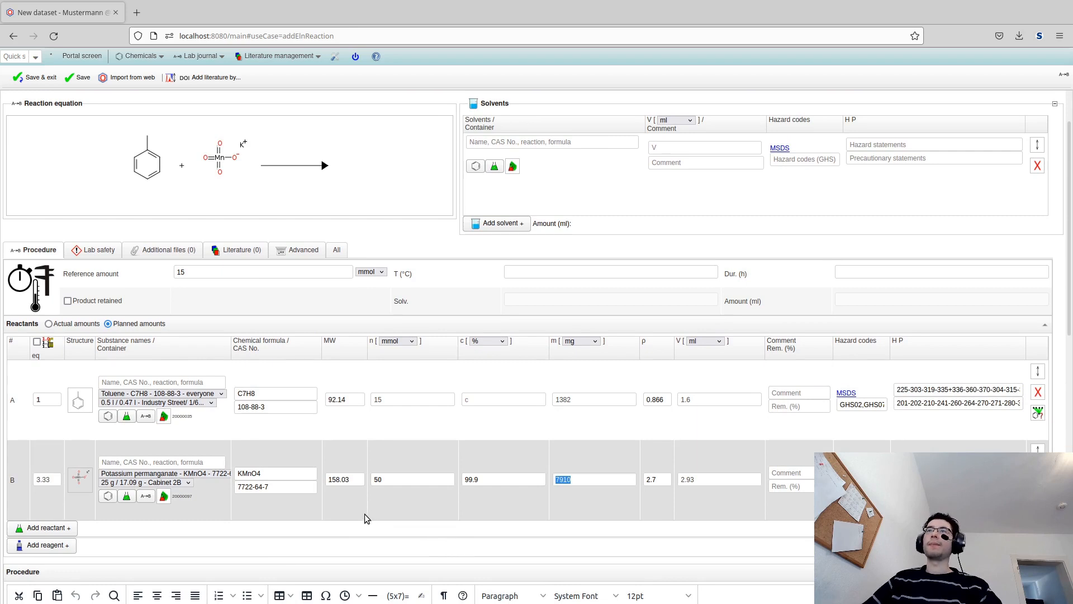
Step: Add a reactant row and select sodium carbonate (Na2CO3) as a further reactant
left_click(60, 508)
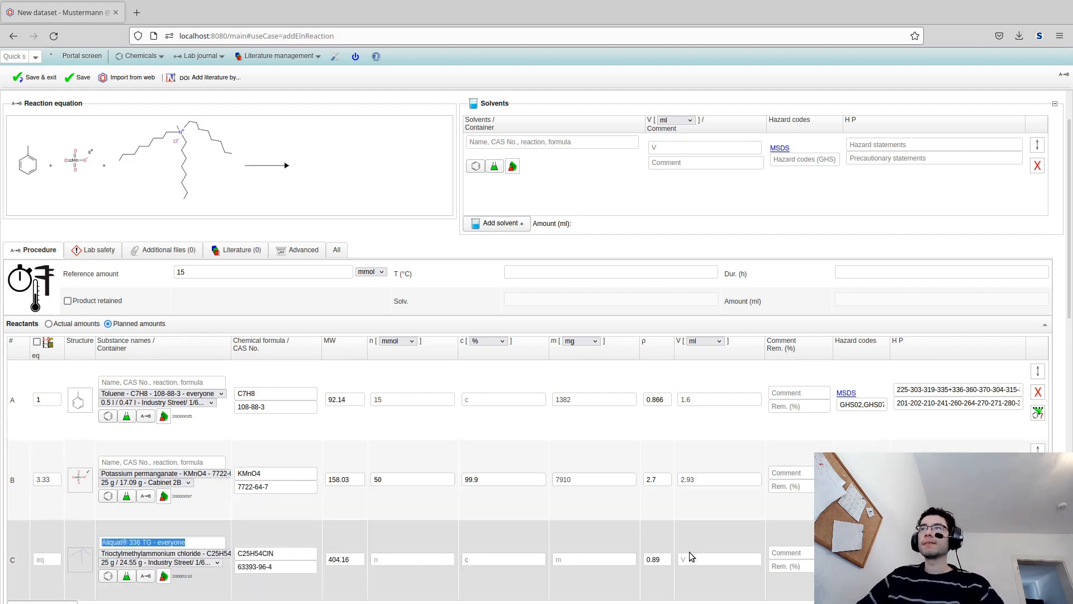
type("Na2CO")
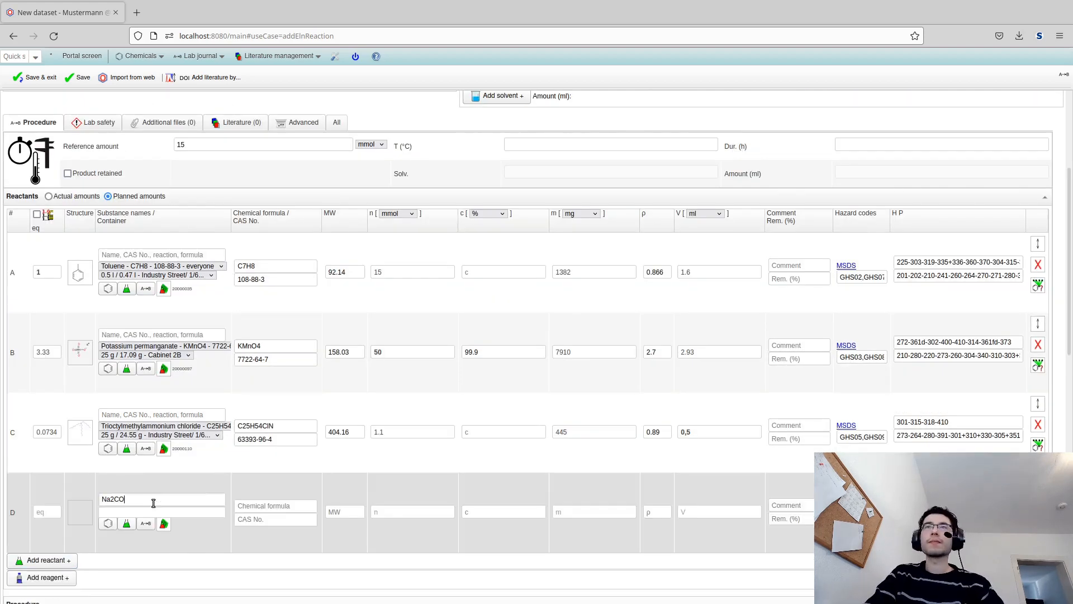
left_click(161, 506)
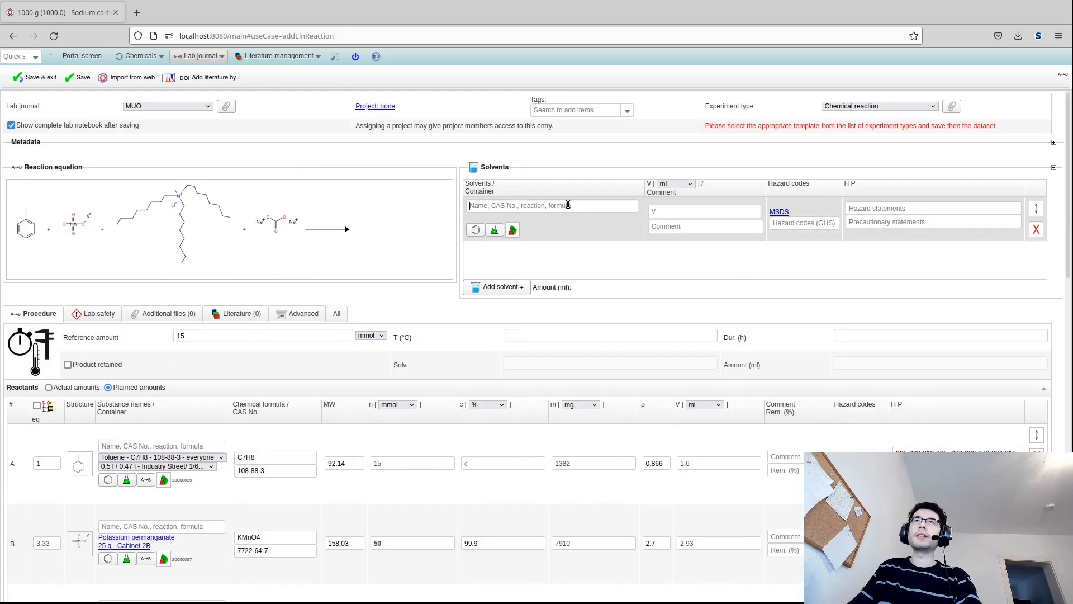
Step: Choose Water as the solvent and set its volume to 70 ml
type("water")
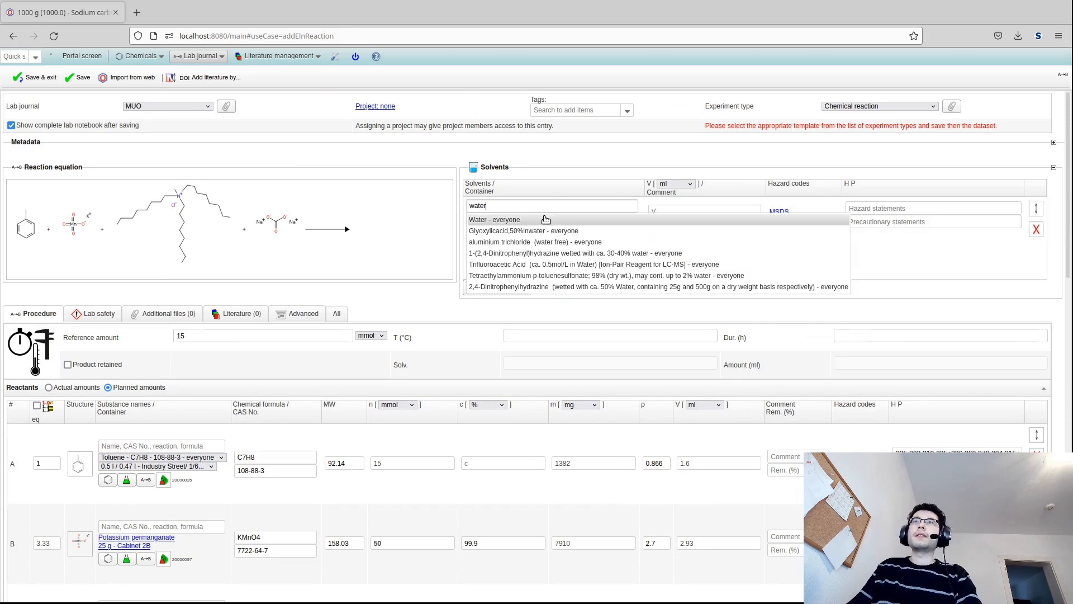
mouse_move(544, 223)
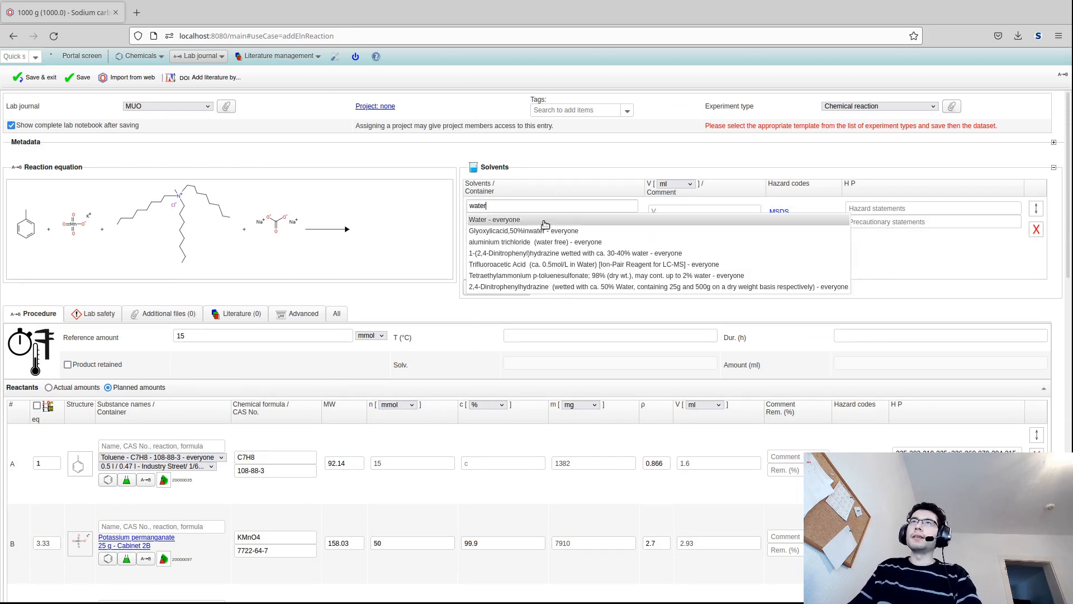
left_click(494, 219)
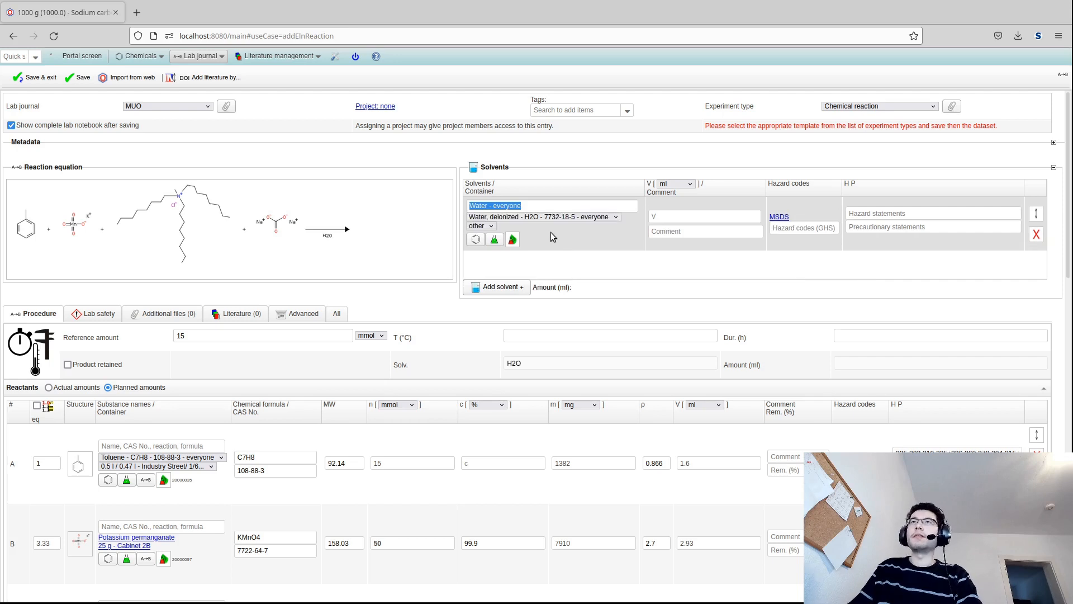
mouse_move(580, 266)
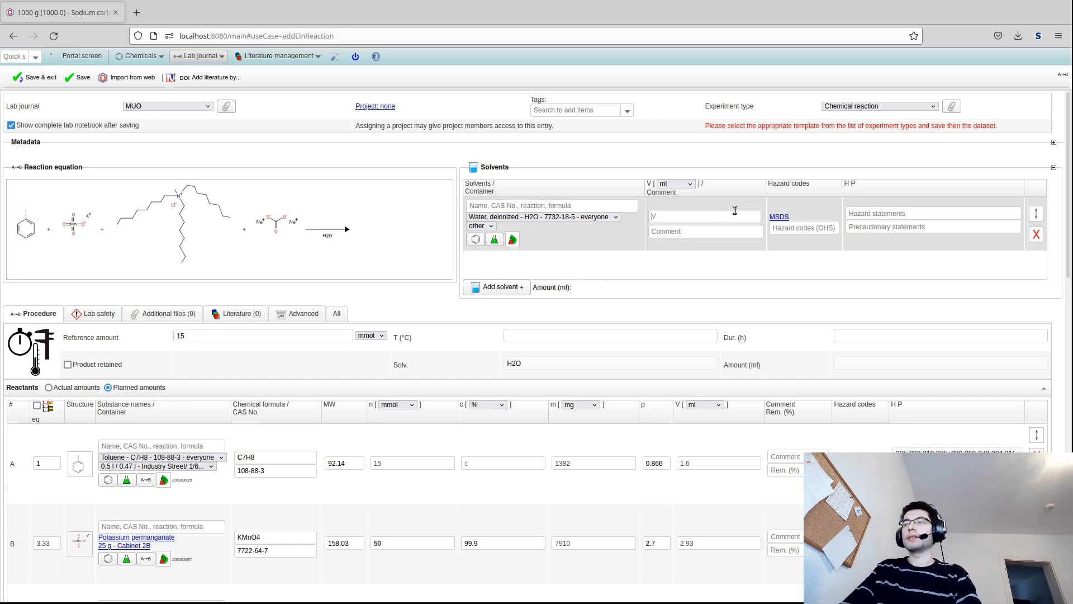
type("70")
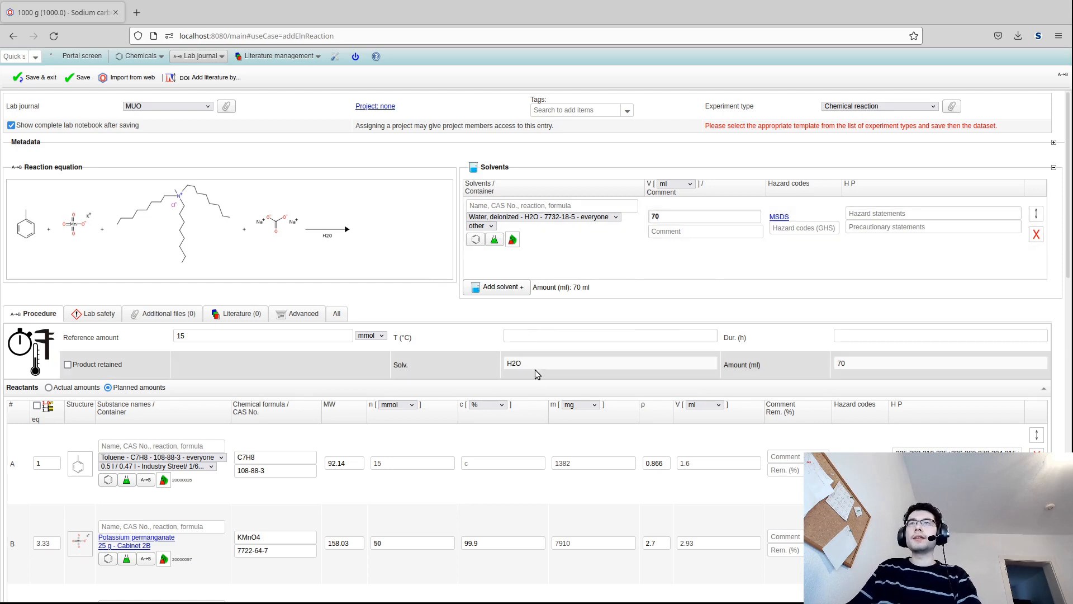
double_click(514, 362)
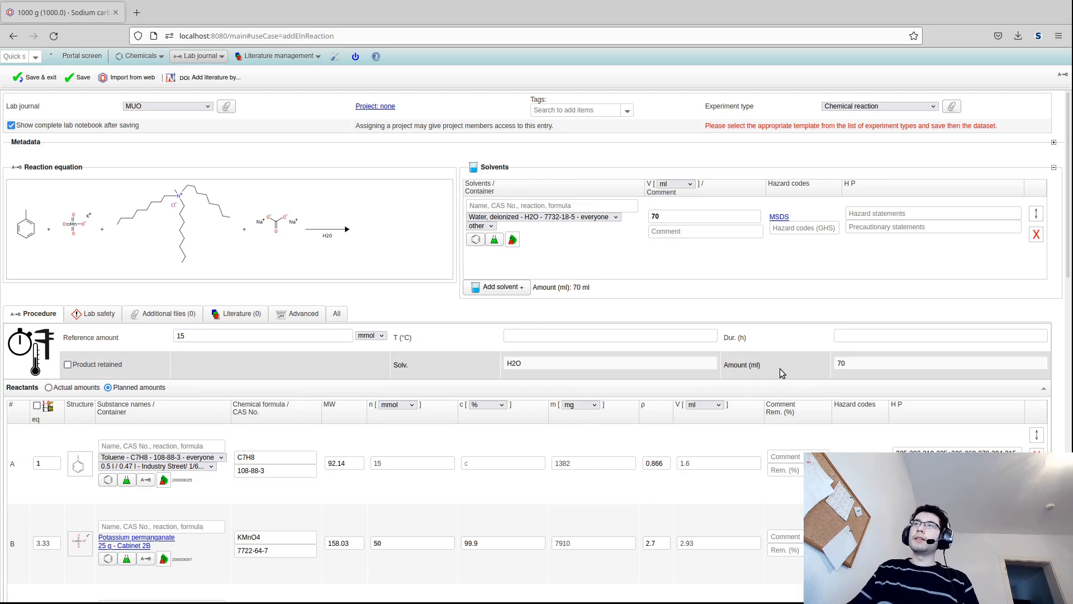
mouse_move(741, 381)
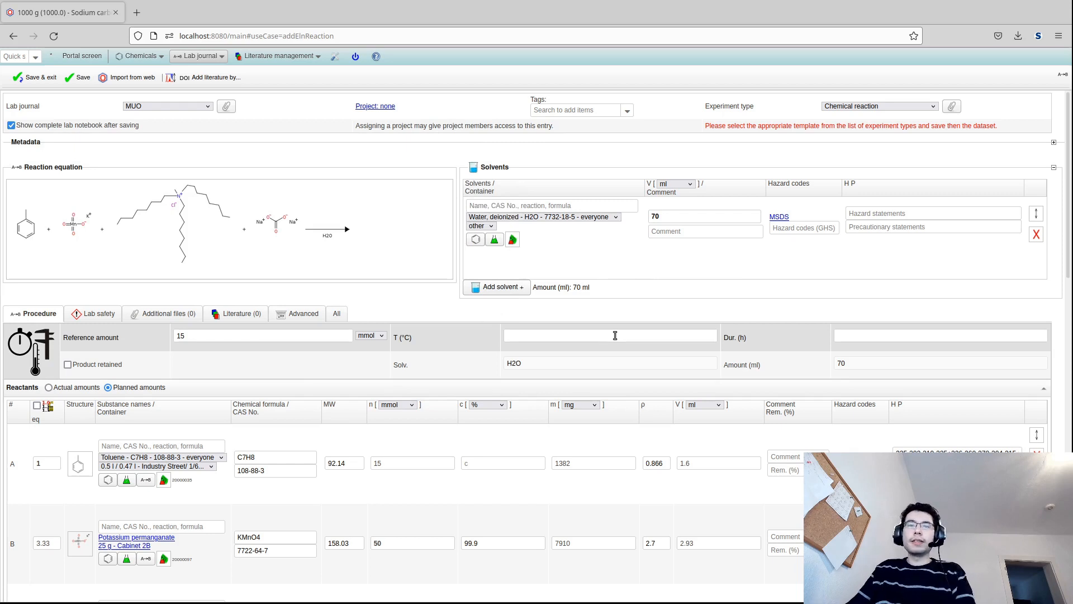
Step: Enter 25 as the temperature in °C and 1 as the duration in hours
type("25")
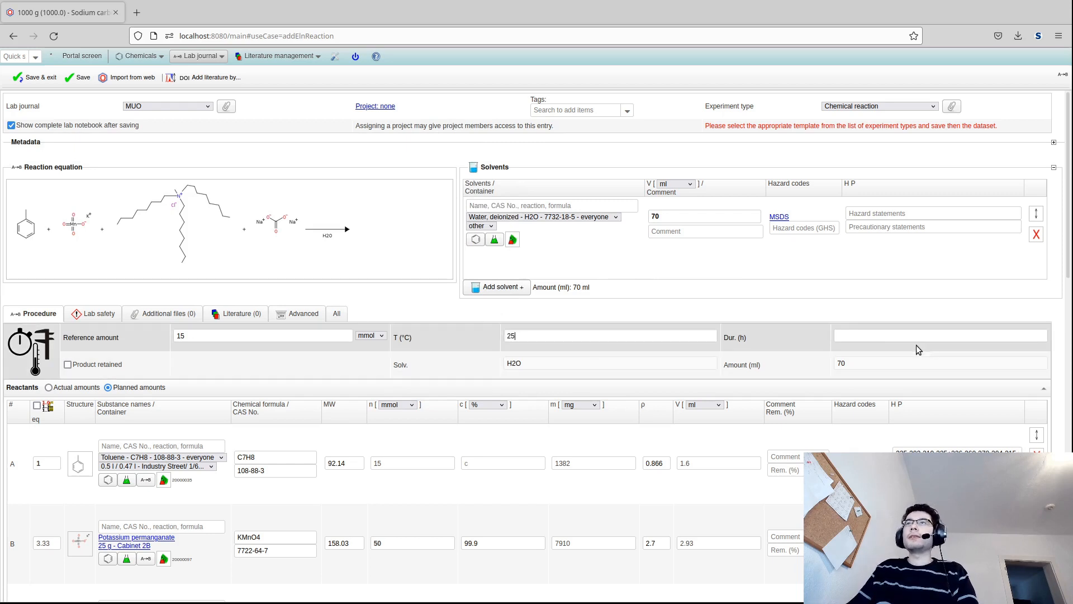
type("1")
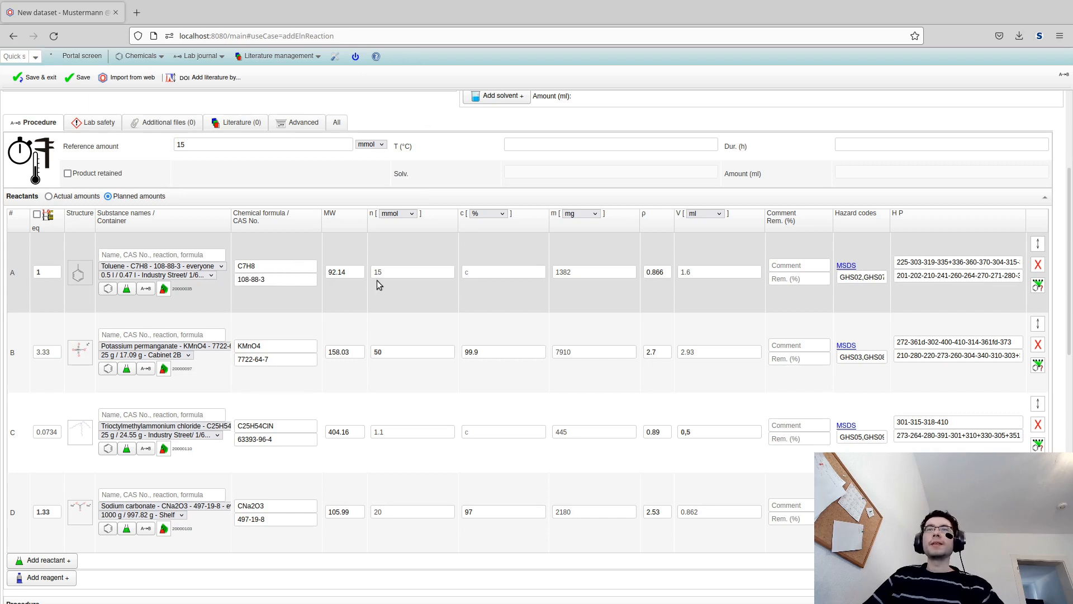
Step: Add the permanganate oxidation procedure paragraph, ending with recrystallization from EtOH/H2O
scroll("down", 3)
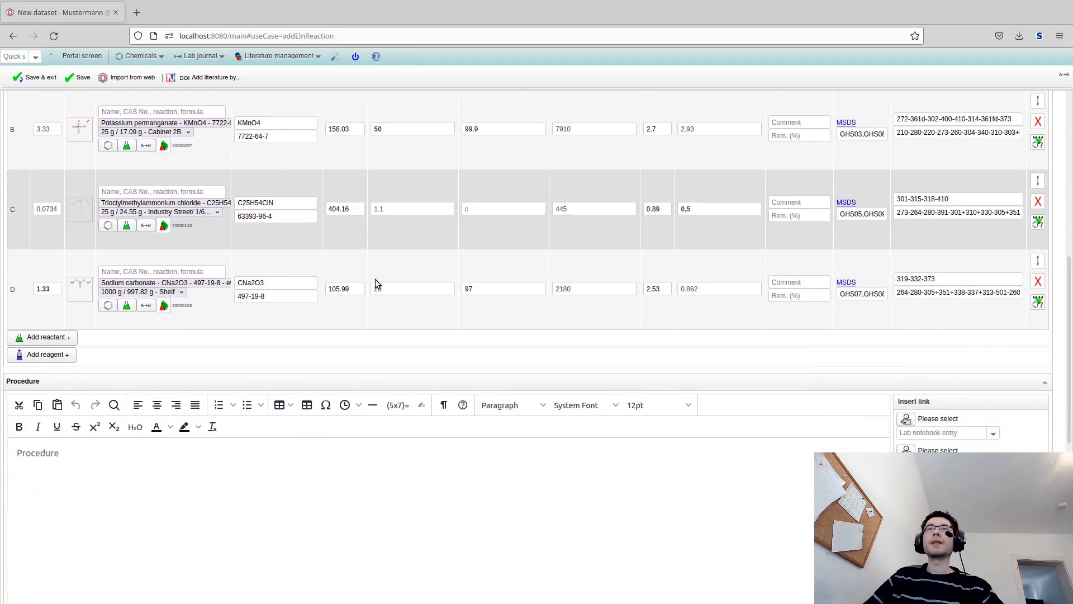
scroll("down", 3)
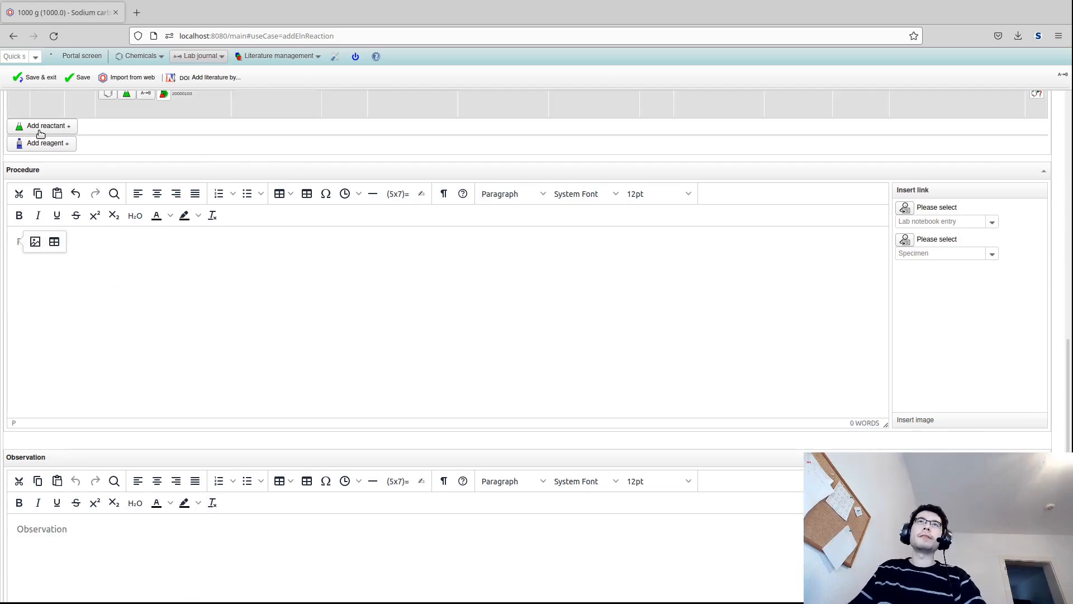
mouse_move(67, 436)
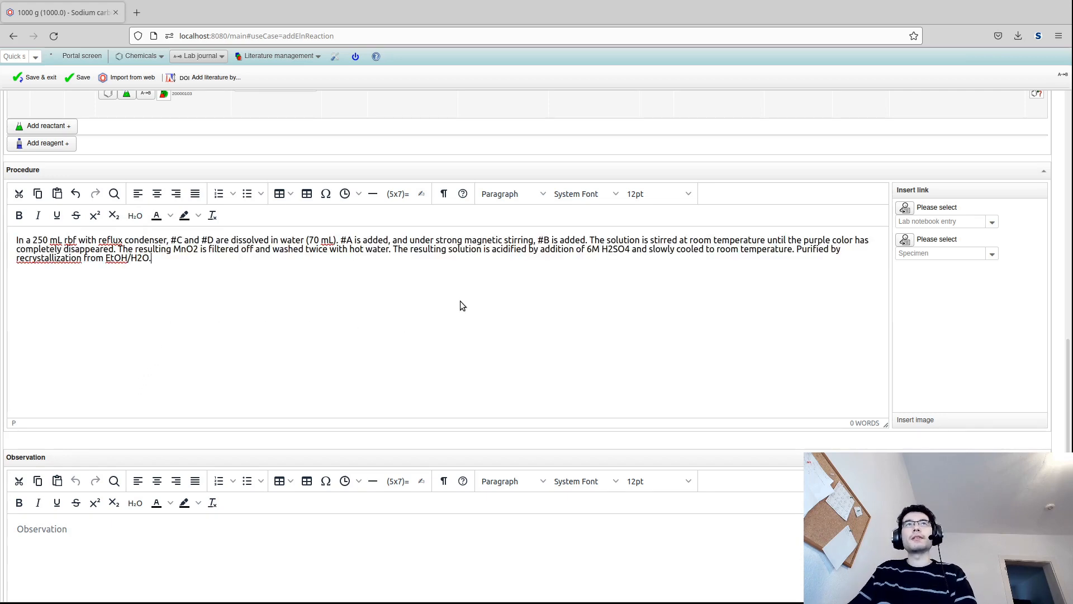
scroll("down", 3)
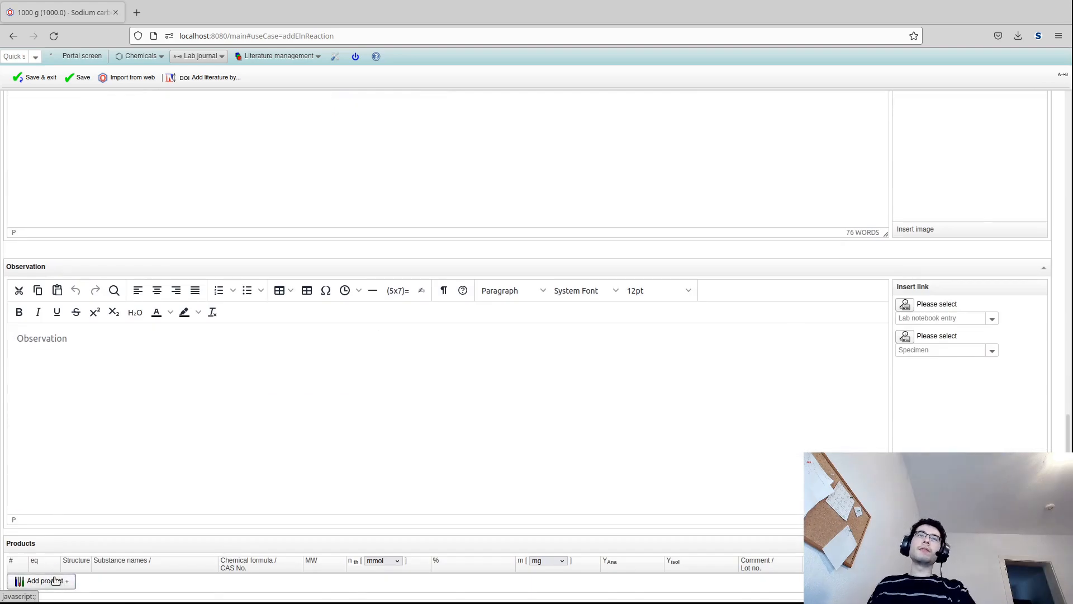
Step: Add a product row and confirm benzoic acid as its structure
left_click(43, 580)
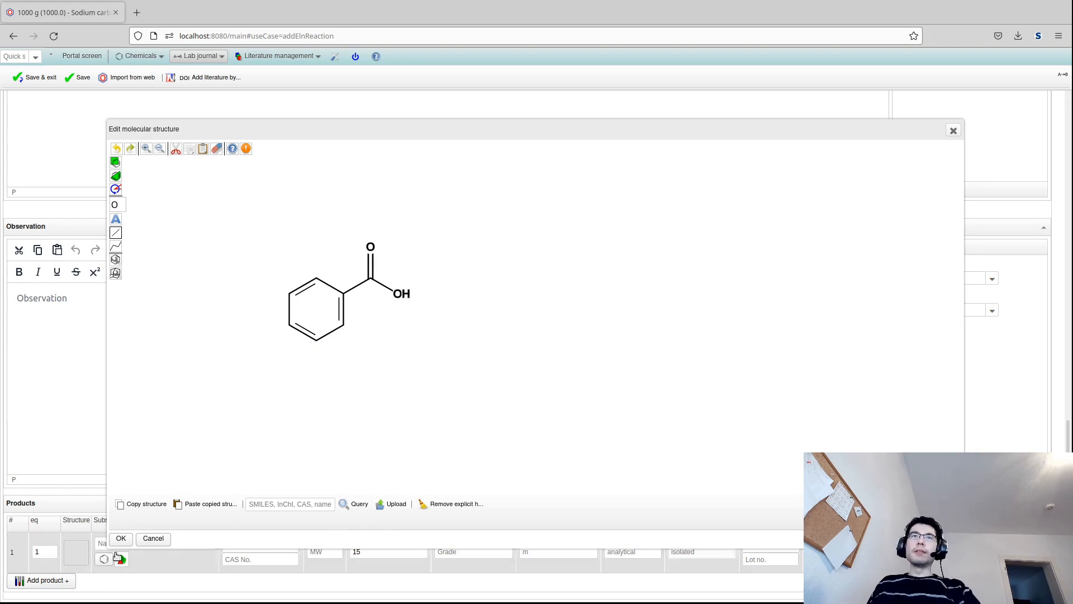
left_click(120, 538)
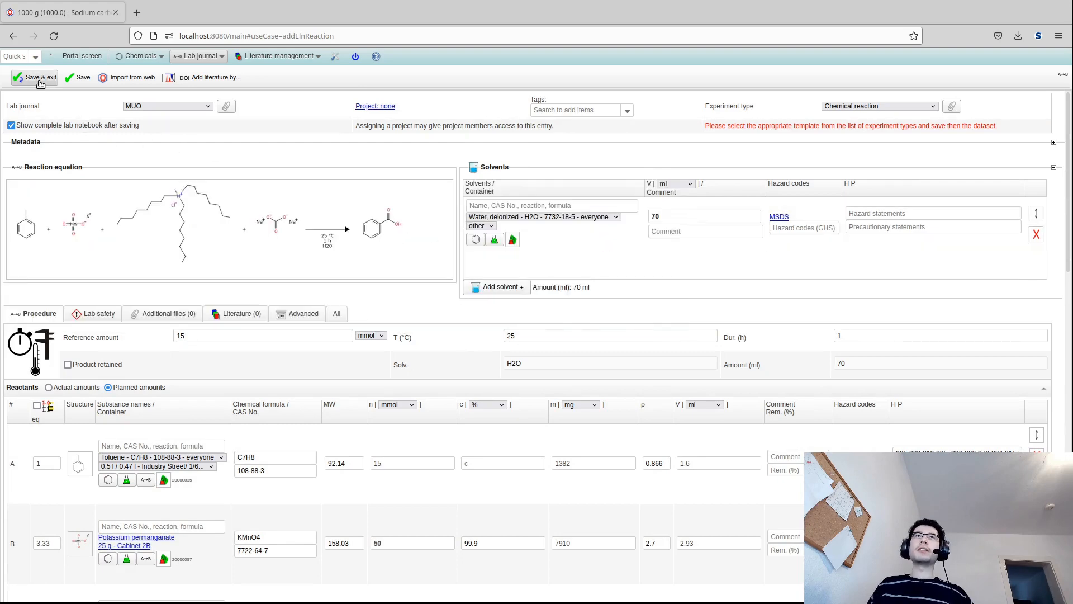
Step: Save and exit MUO-002, then review the saved reactants, procedure and product
left_click(39, 77)
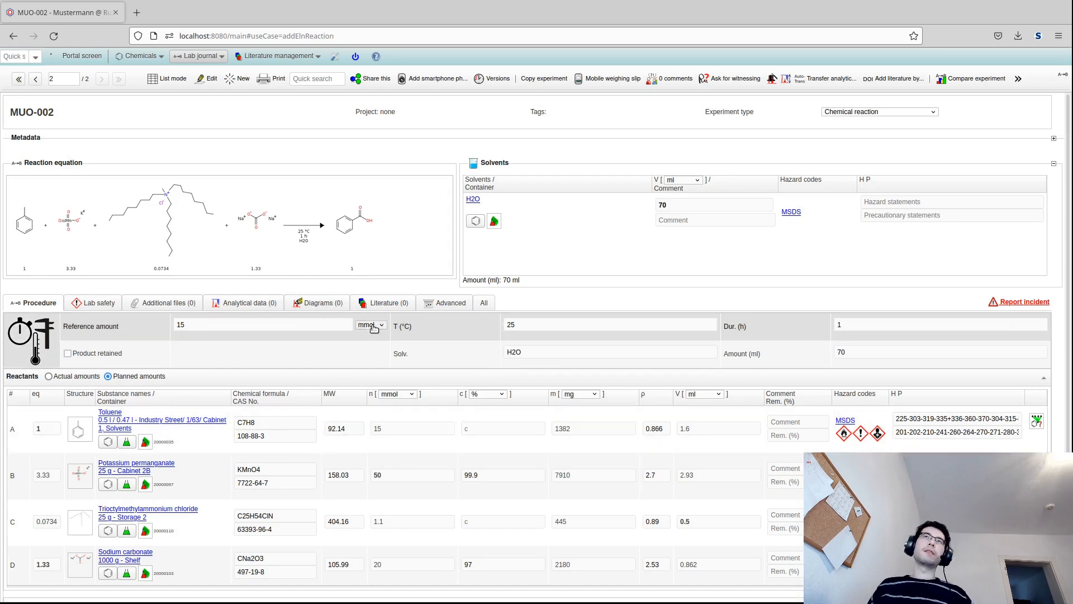
scroll("down", 3)
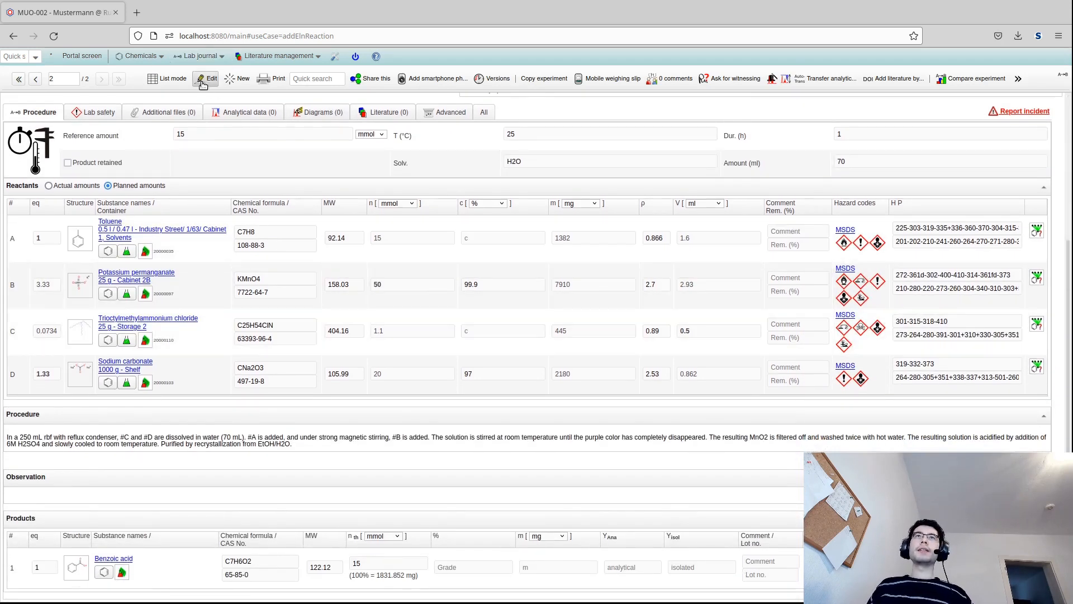
Step: Reopen MUO-002 and record full discolouration after 45 minutes and 1,21 g white solid
left_click(206, 78)
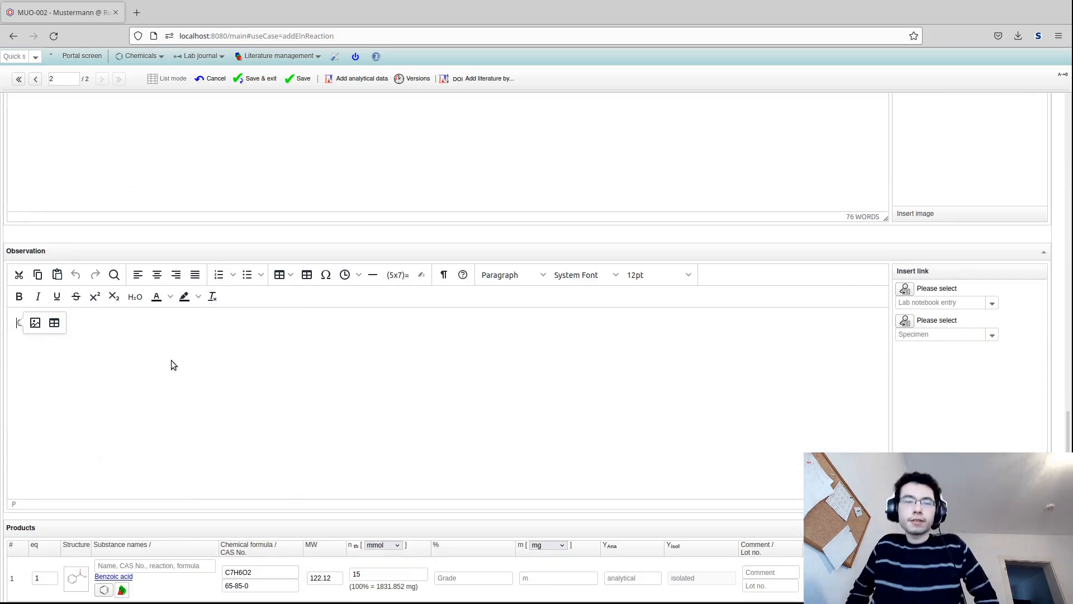
type("Full")
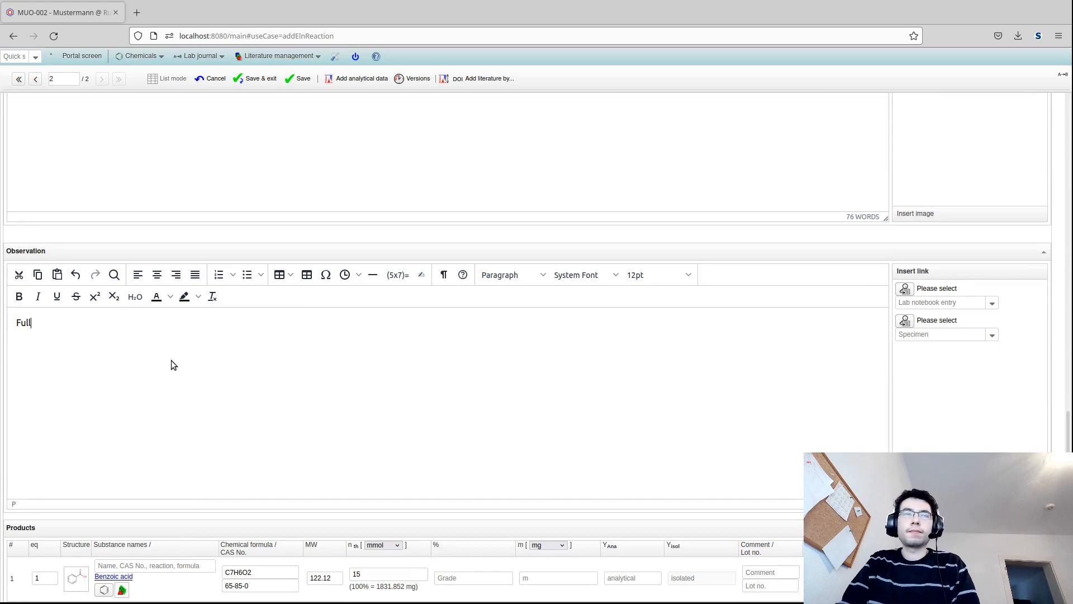
type("Reaction fully discoloured after 3")
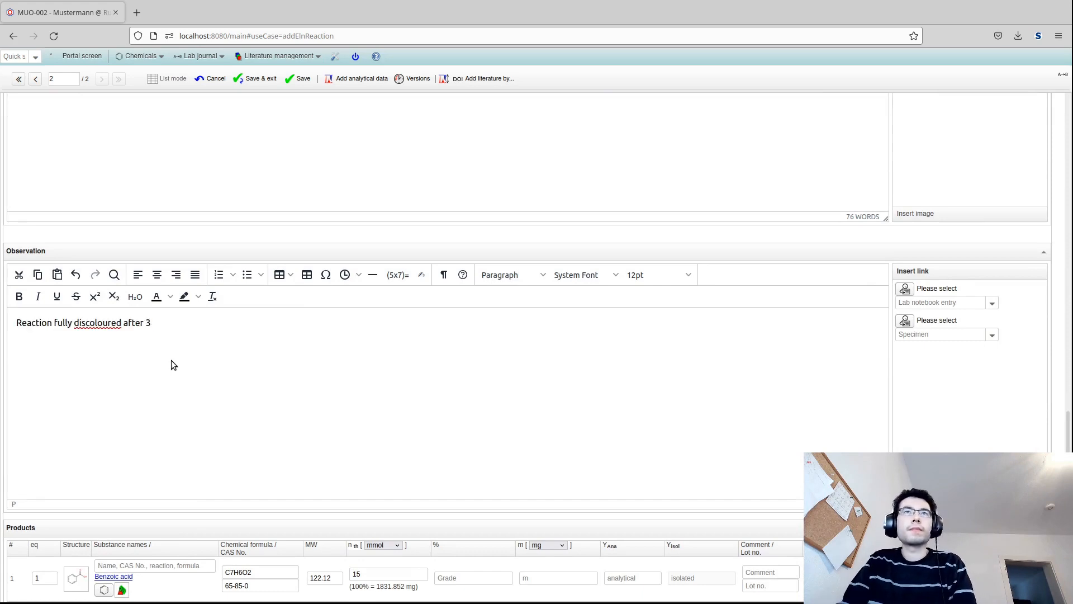
type("5 minutes.")
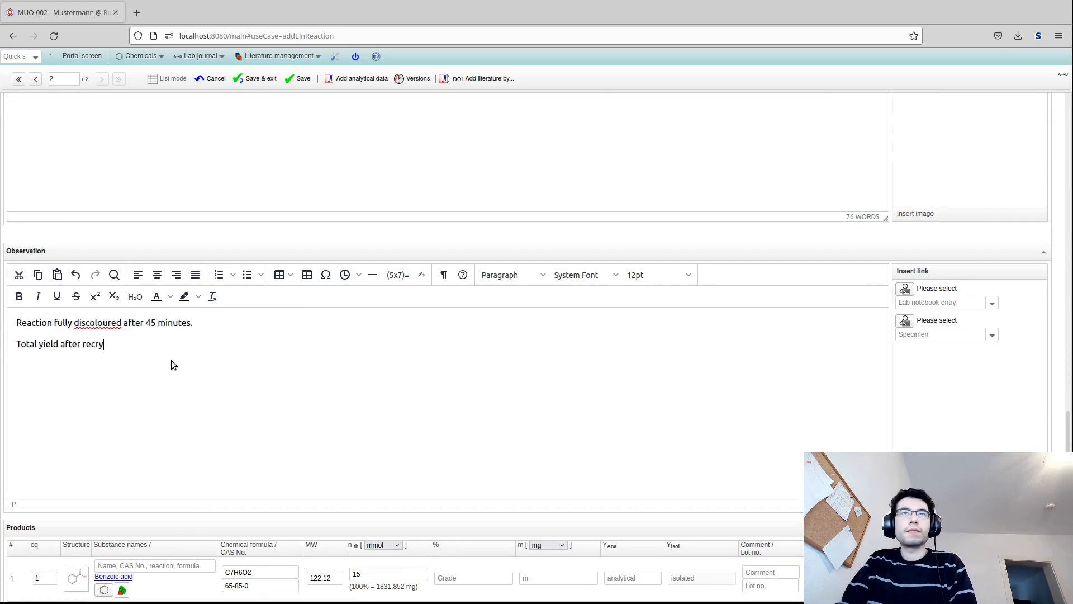
type("stallisation: 1,21 g white")
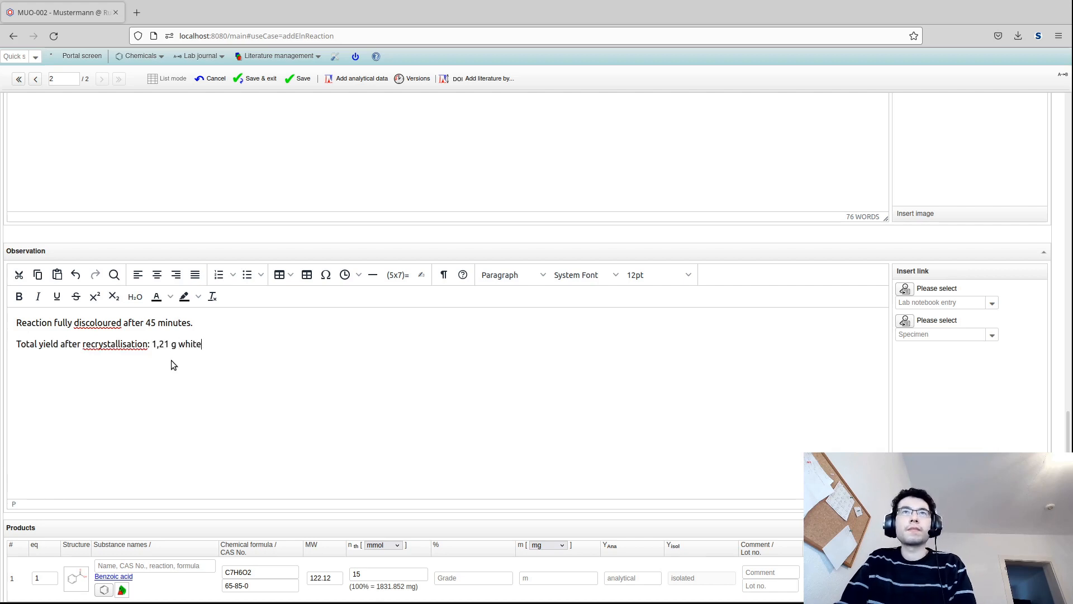
type("solid")
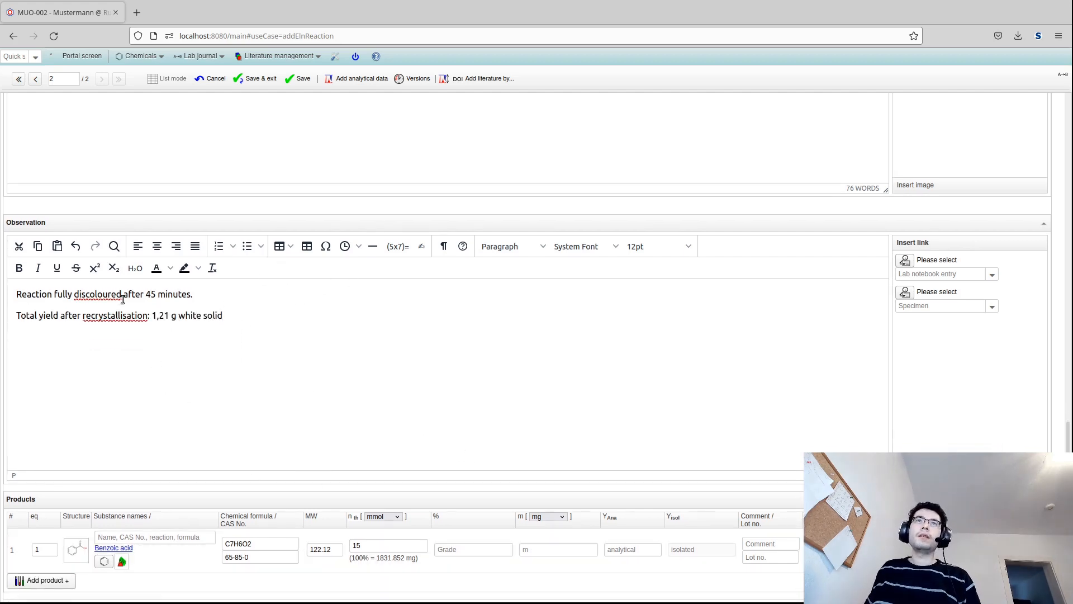
Step: Set the benzoic acid product mass to 1,21 g, giving about 66% yield
left_click(558, 549)
type("1,21")
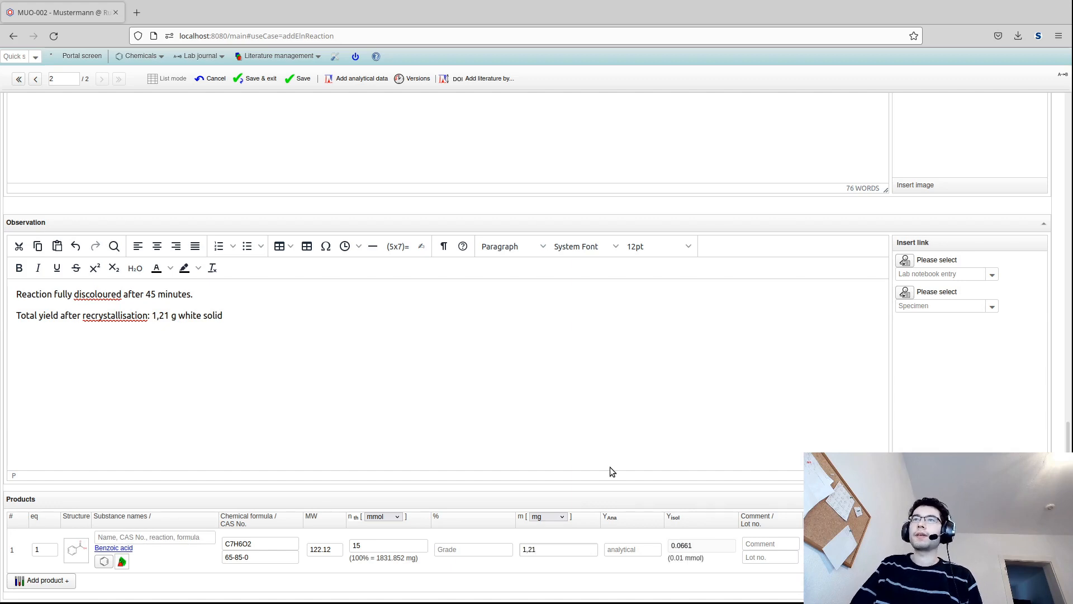
left_click(558, 549)
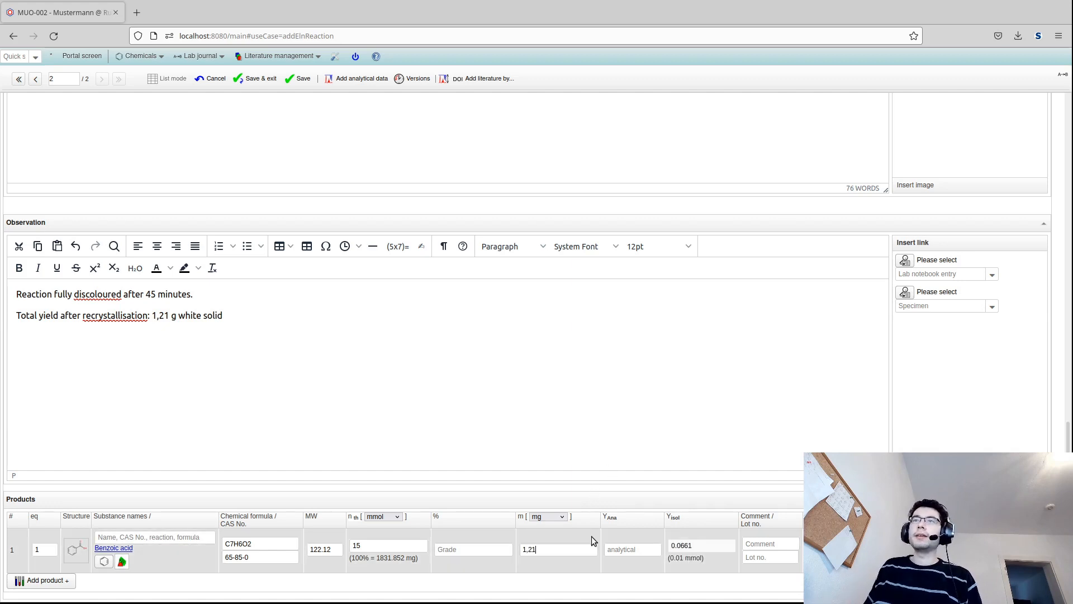
left_click(548, 516)
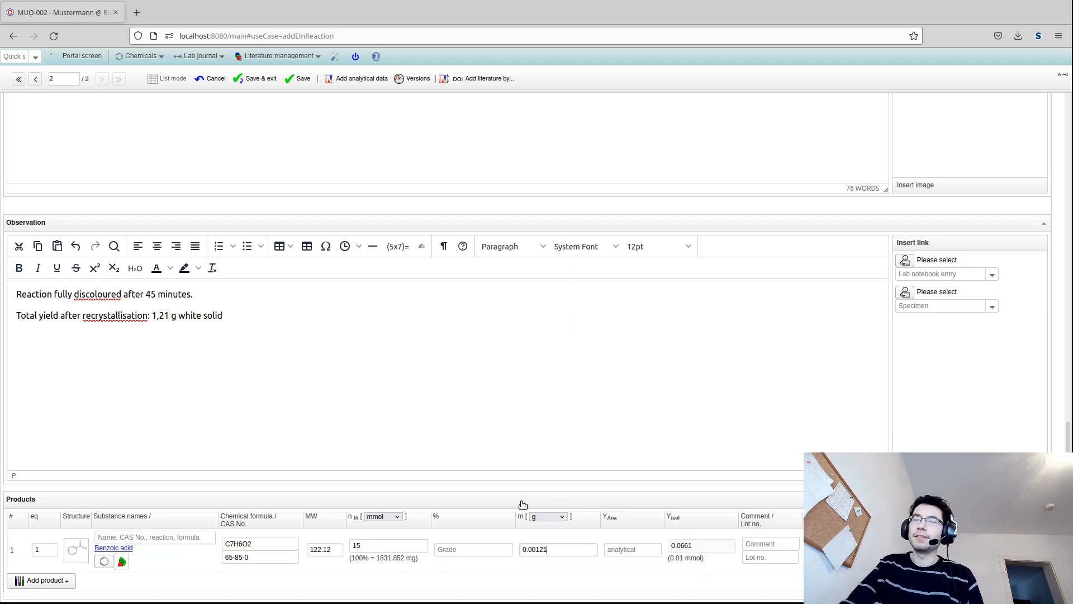
type("1,21")
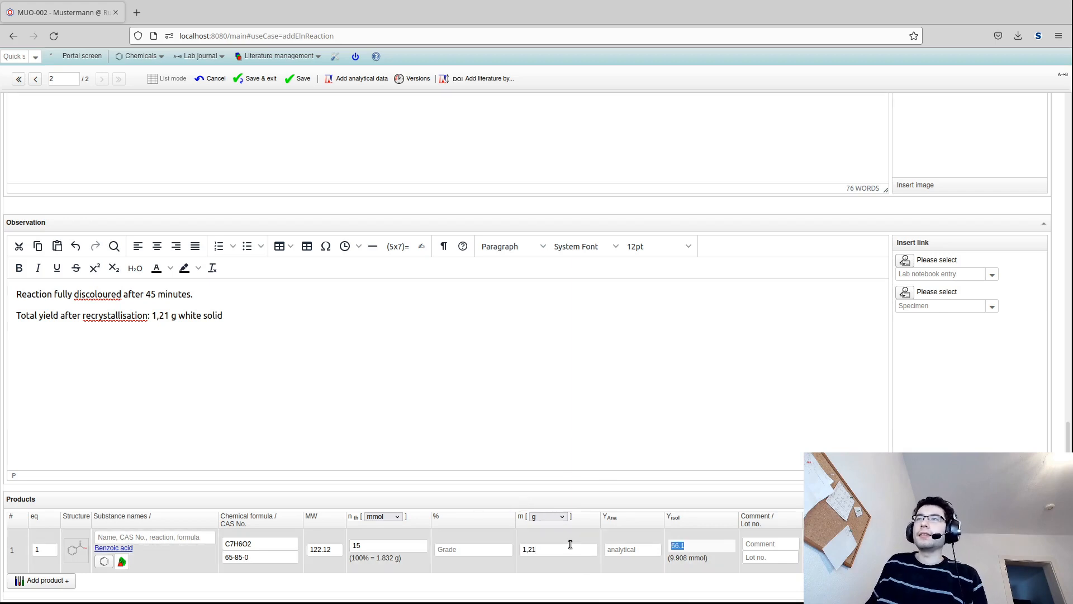
mouse_move(554, 533)
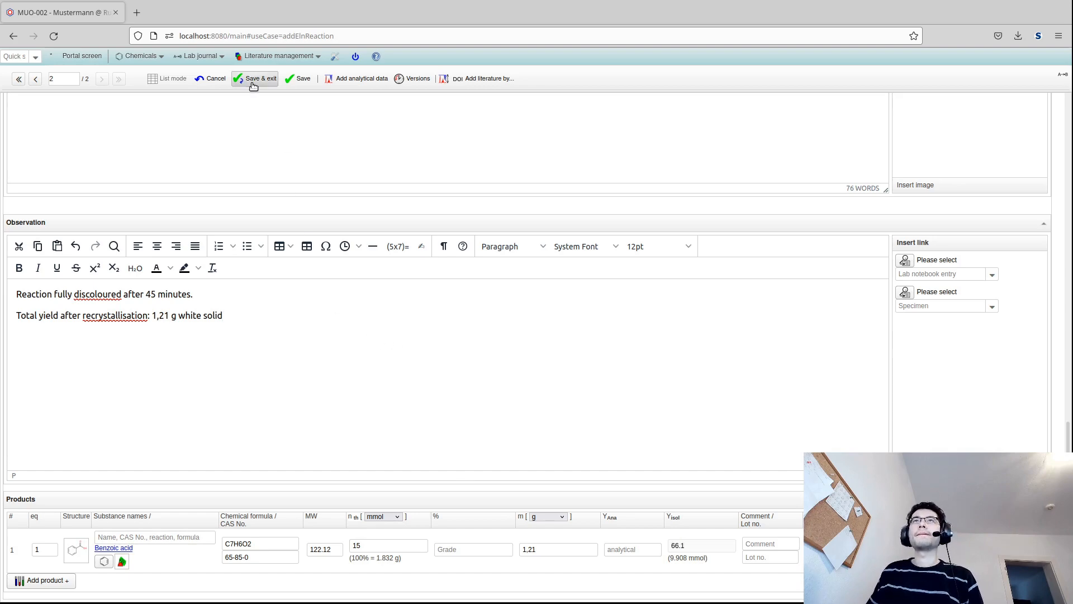
Step: Save MUO-002 again and show the Bruker NMR and Shimadzu HPLC transfer options
left_click(259, 78)
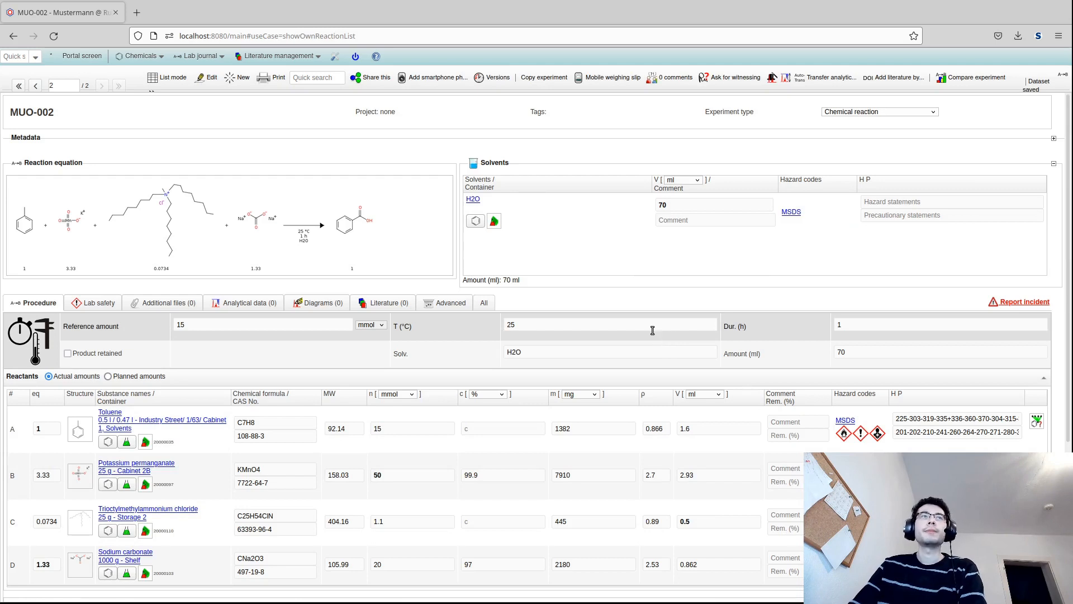
mouse_move(643, 375)
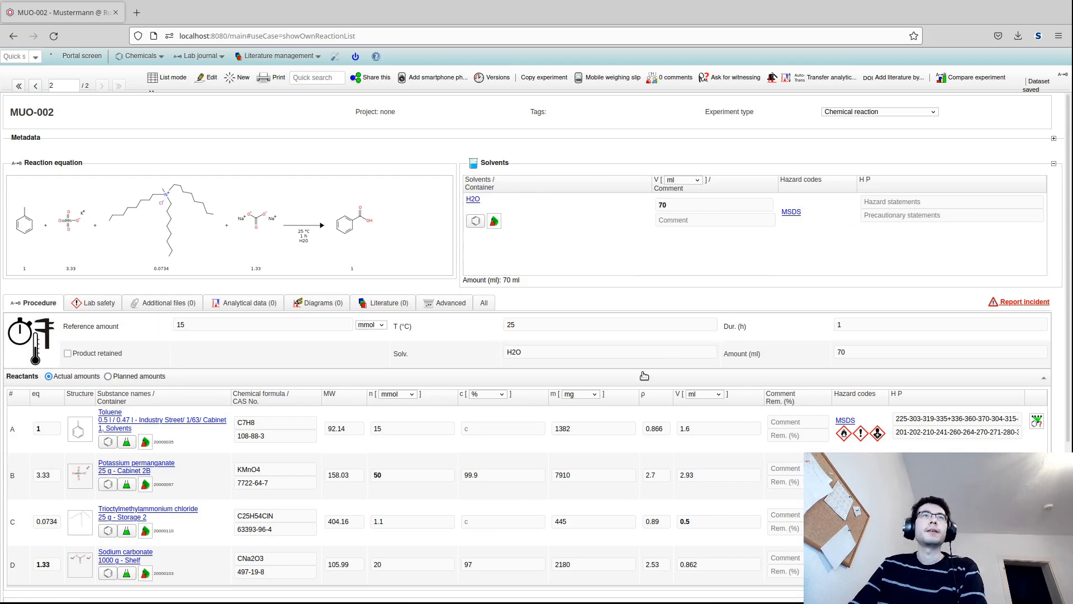
mouse_move(595, 376)
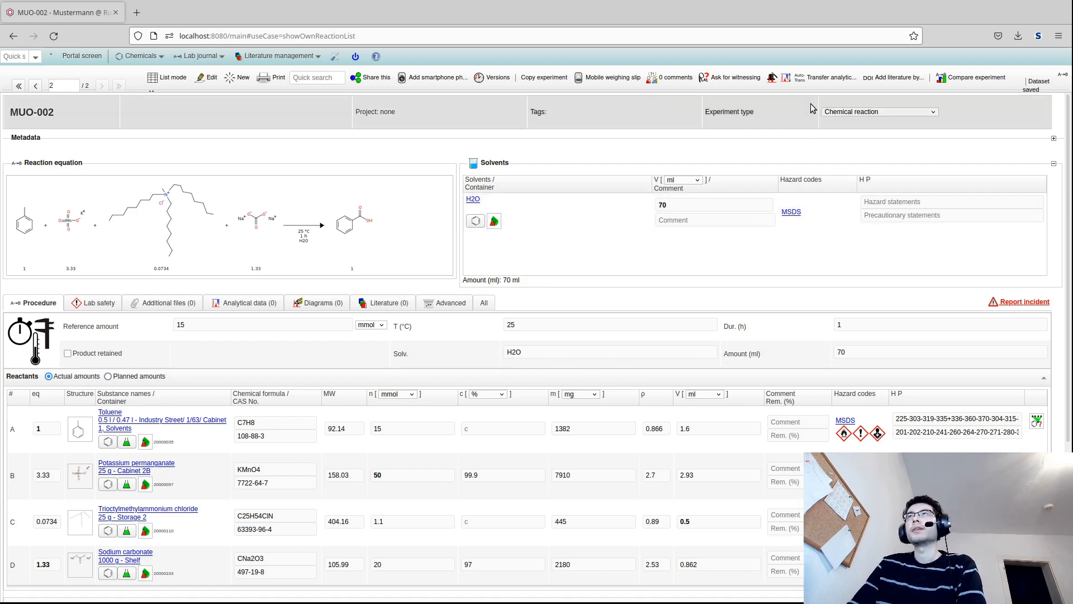
left_click(828, 77)
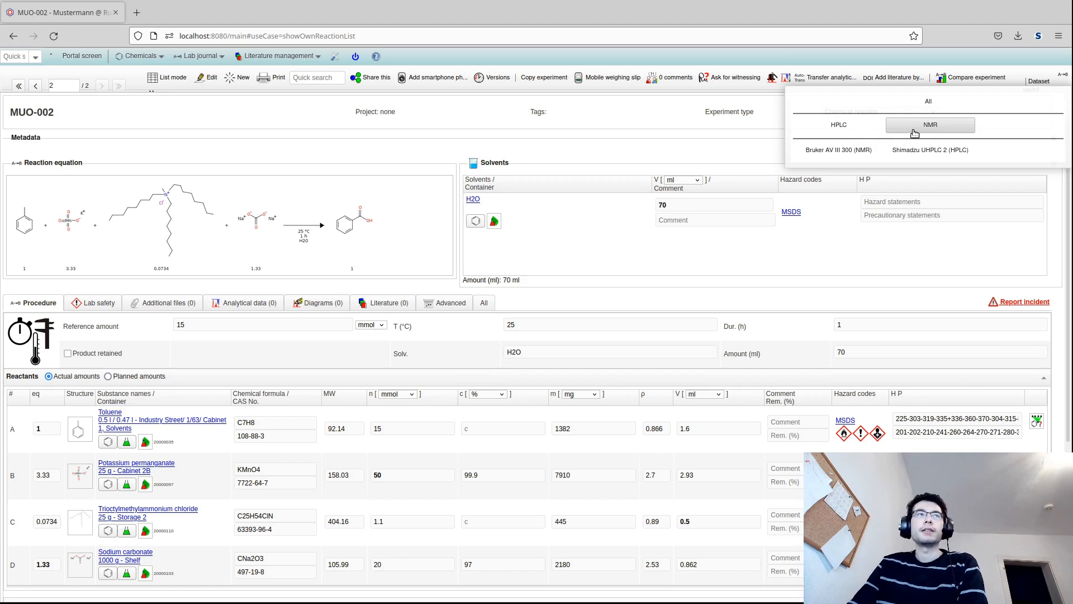
Step: Transfer the Bruker 1H-NMR spectrum and view it under Analytical data (1)
left_click(929, 125)
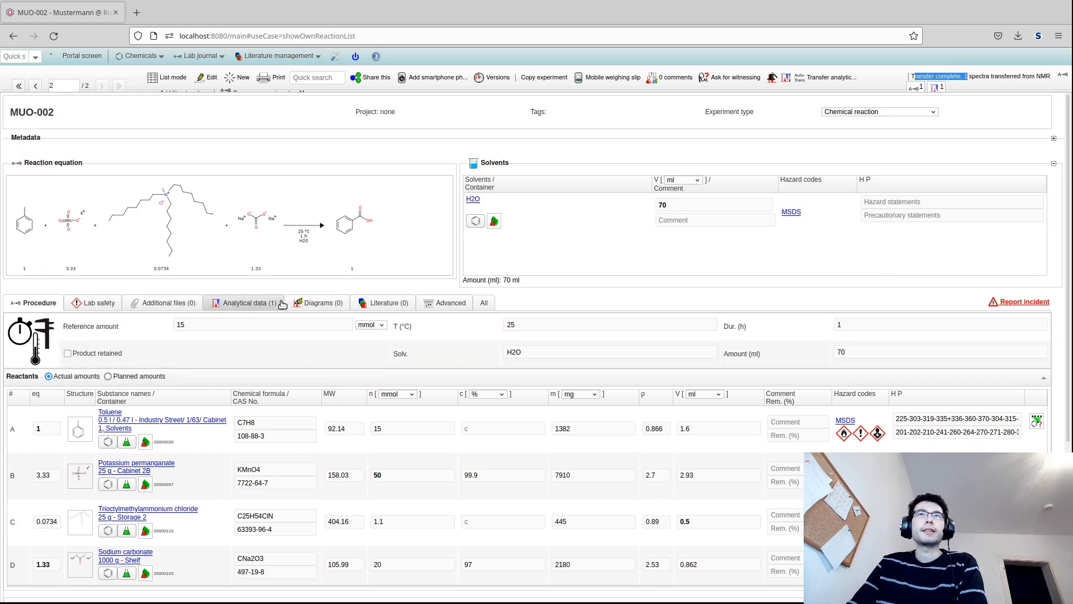
left_click(244, 303)
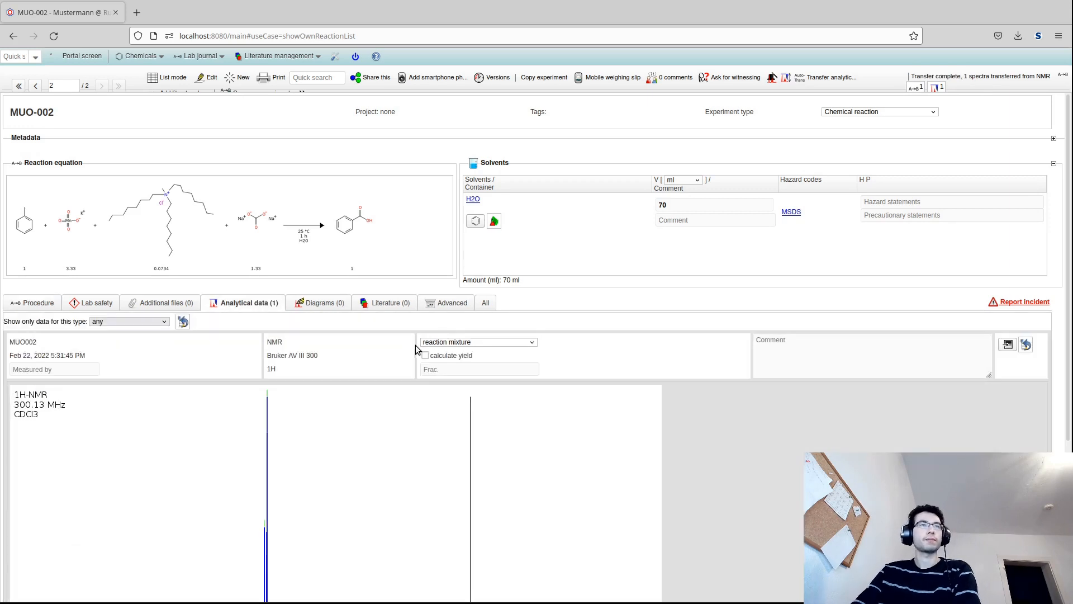
mouse_move(376, 353)
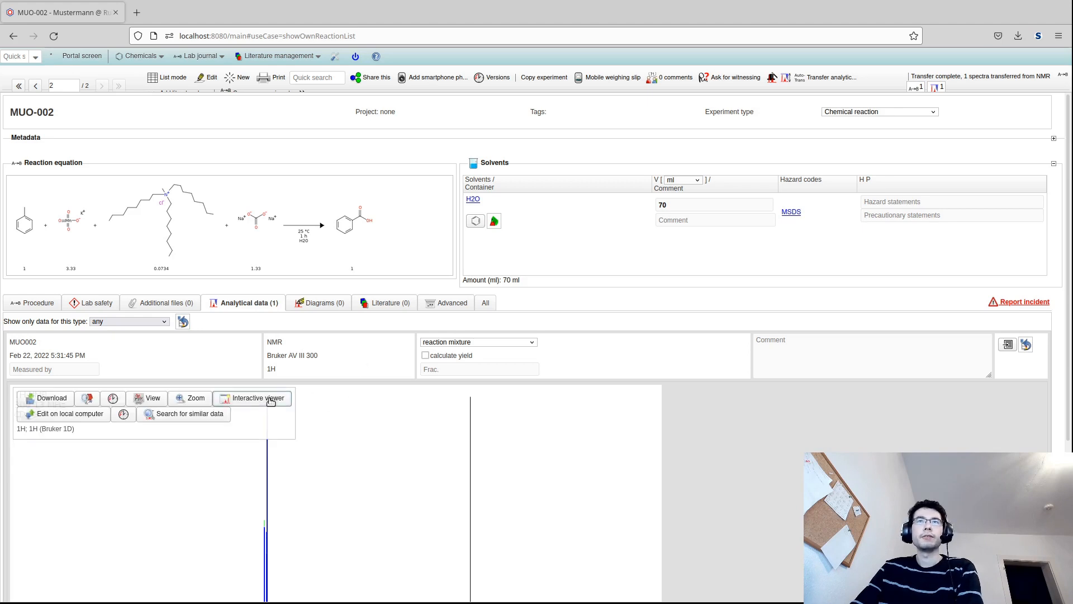
left_click(257, 399)
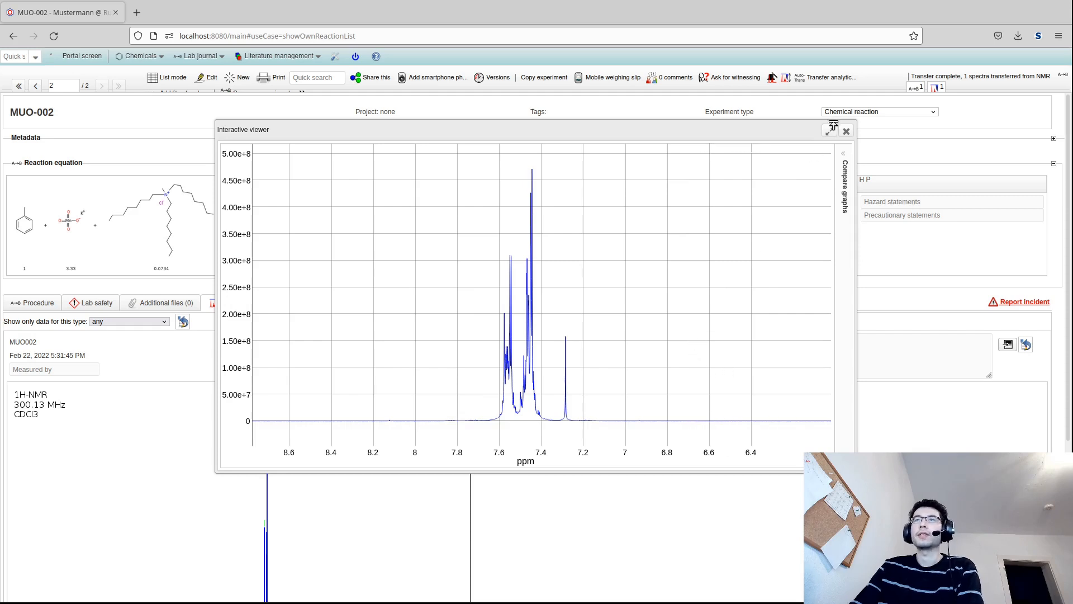
left_click(846, 131)
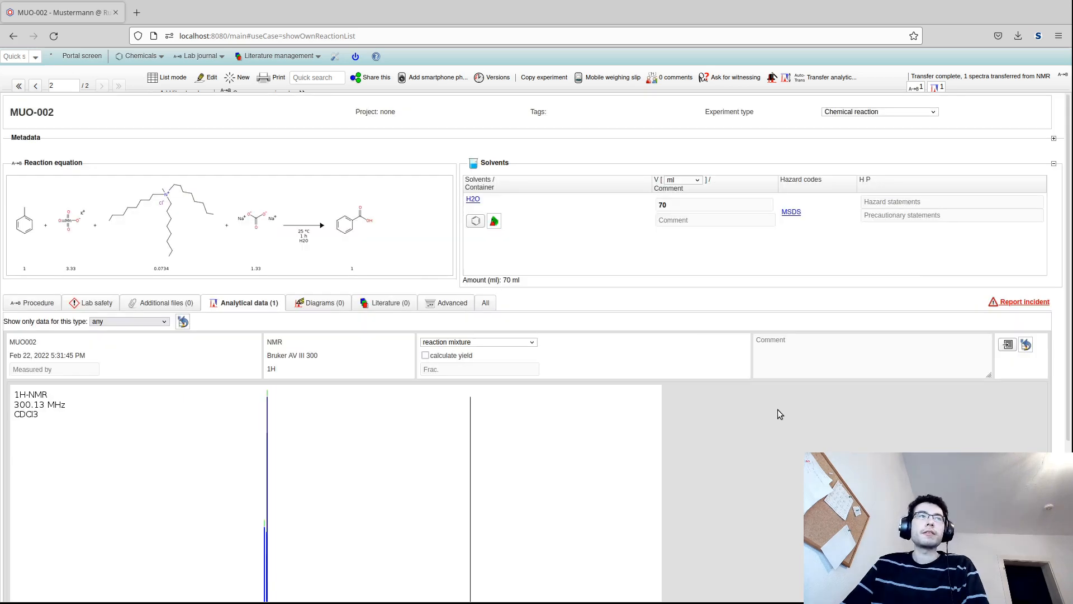
mouse_move(662, 374)
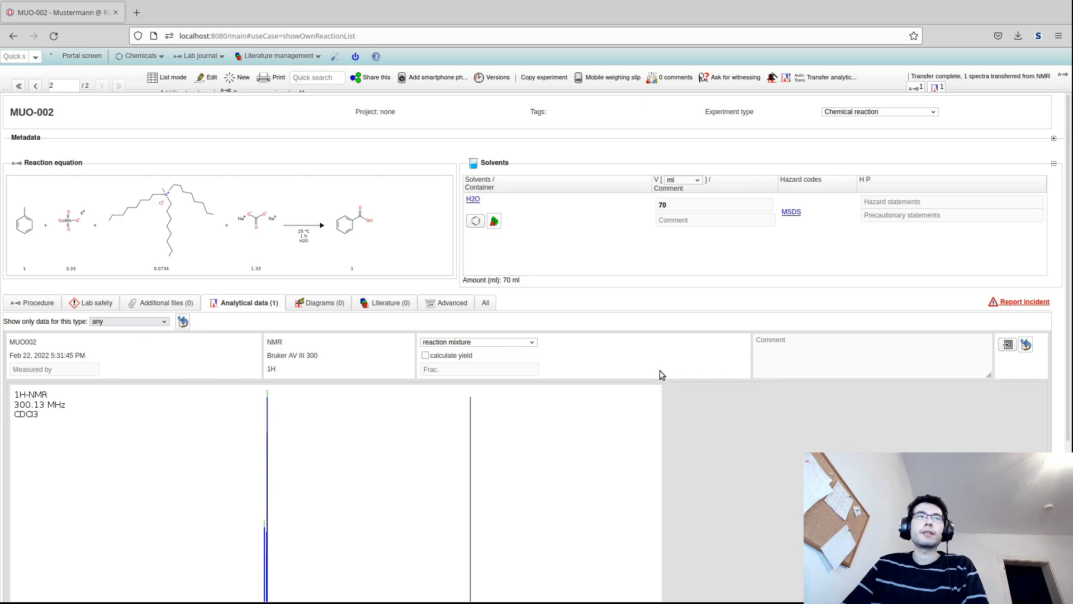
mouse_move(613, 335)
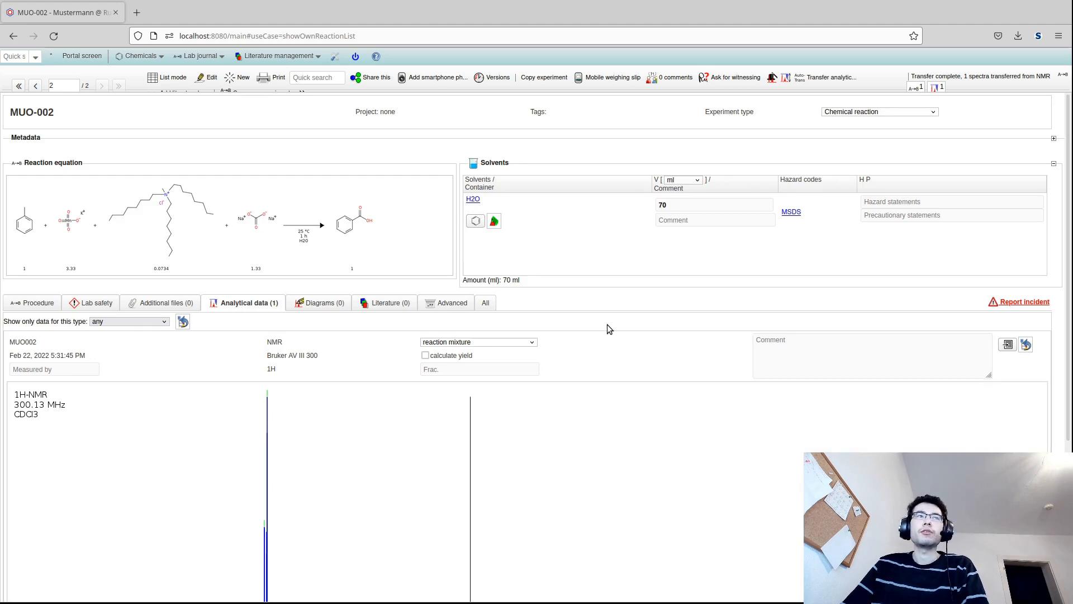
mouse_move(585, 255)
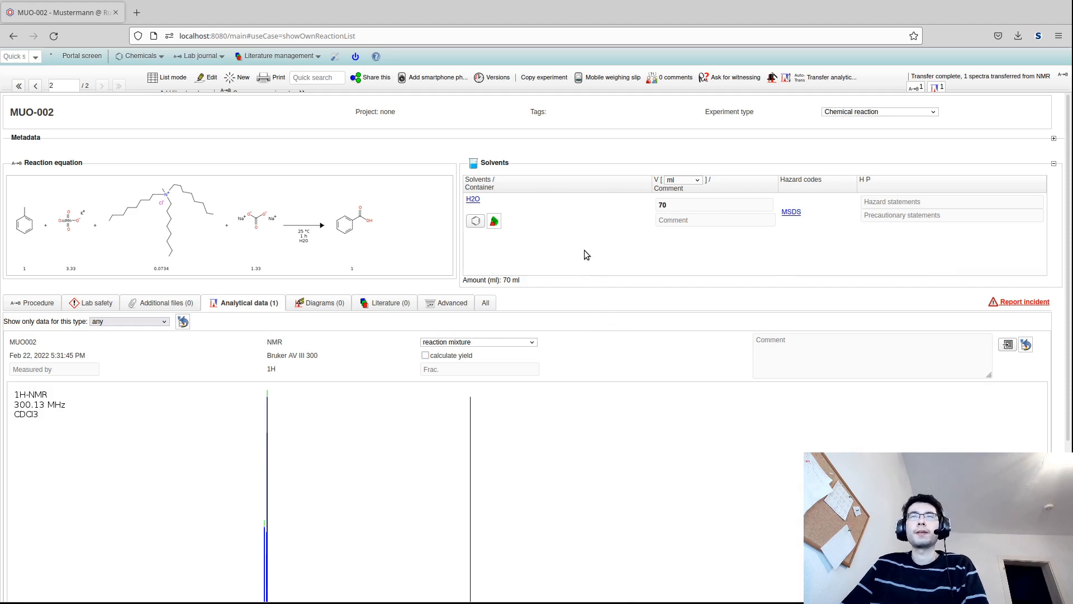
mouse_move(718, 335)
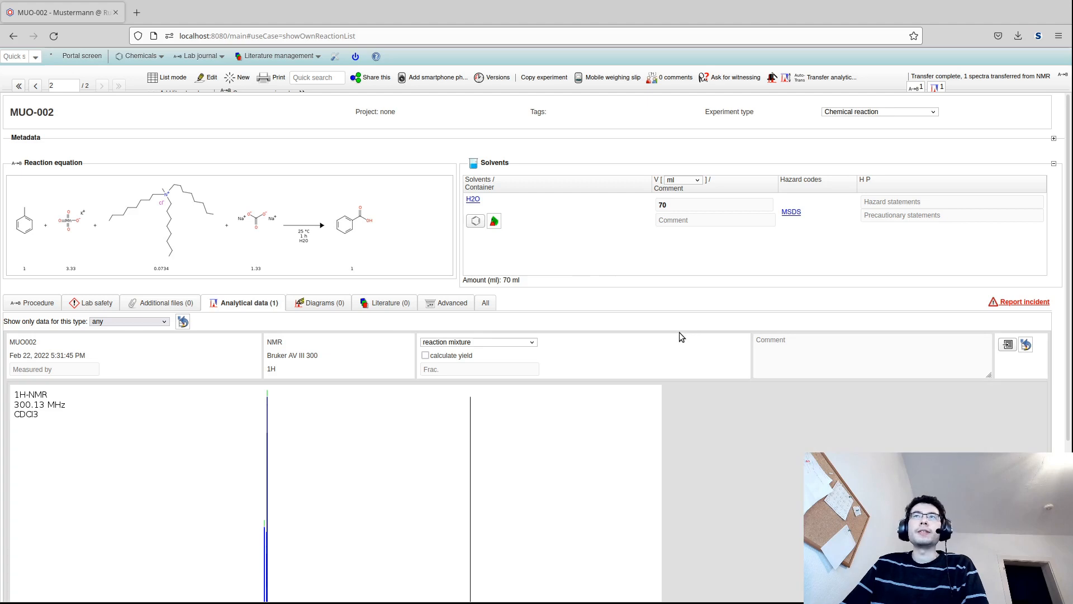
mouse_move(629, 337)
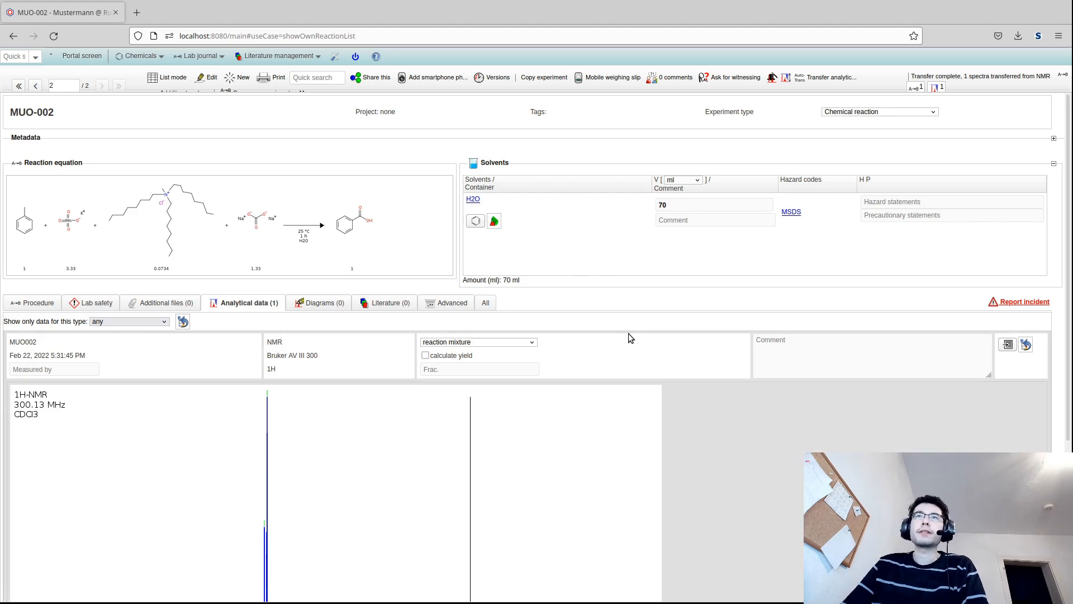
mouse_move(619, 338)
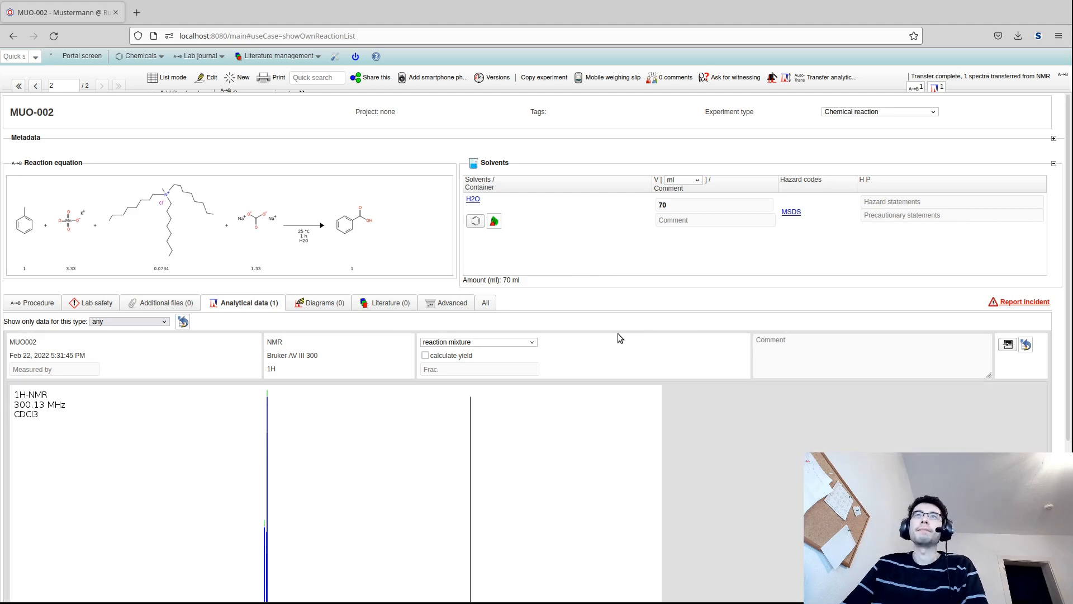